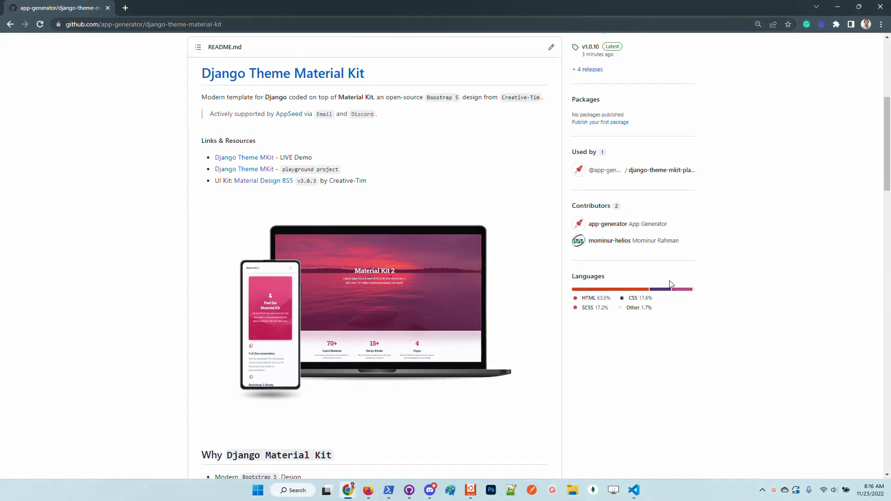
mouse_move(408, 200)
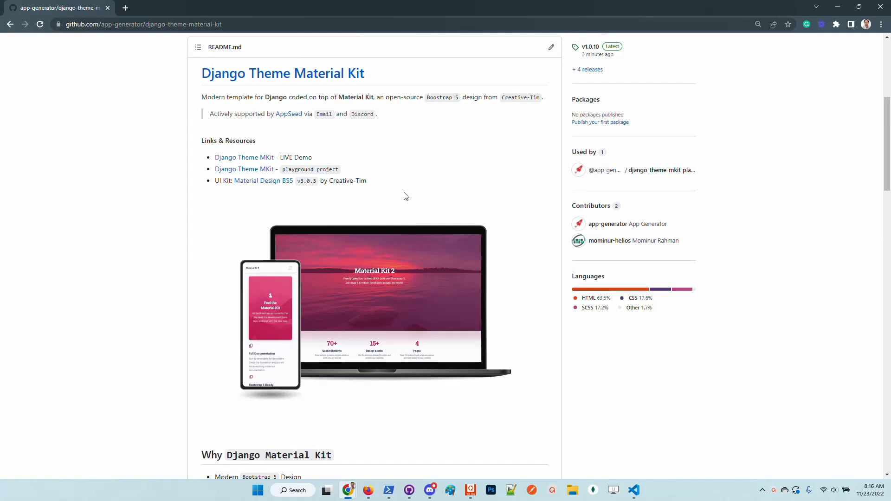
mouse_move(418, 191)
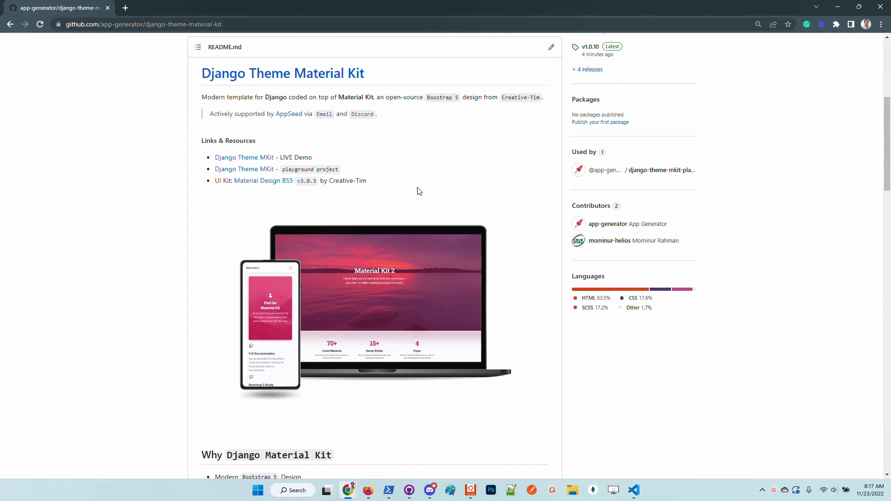
mouse_move(319, 214)
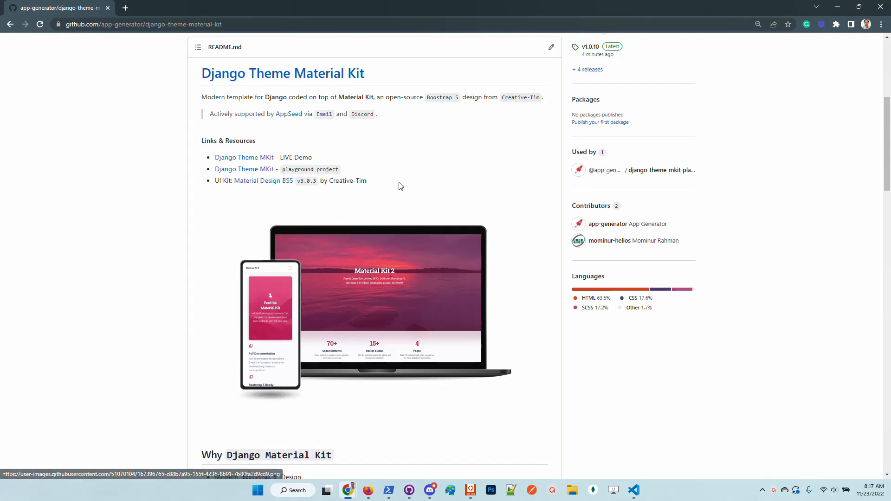
Step: Scroll the README to the LIVE Demo link, launch it in a new tab and sign in with the default credentials
scroll(down, 3)
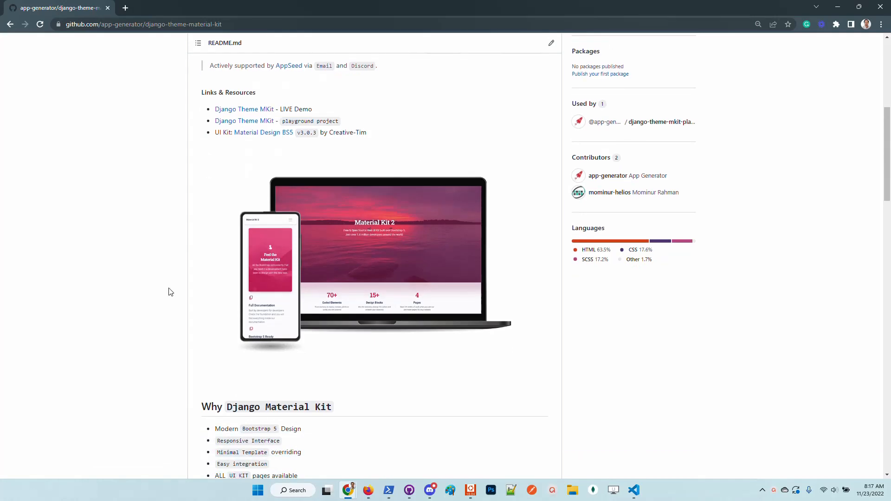
scroll(down, 3)
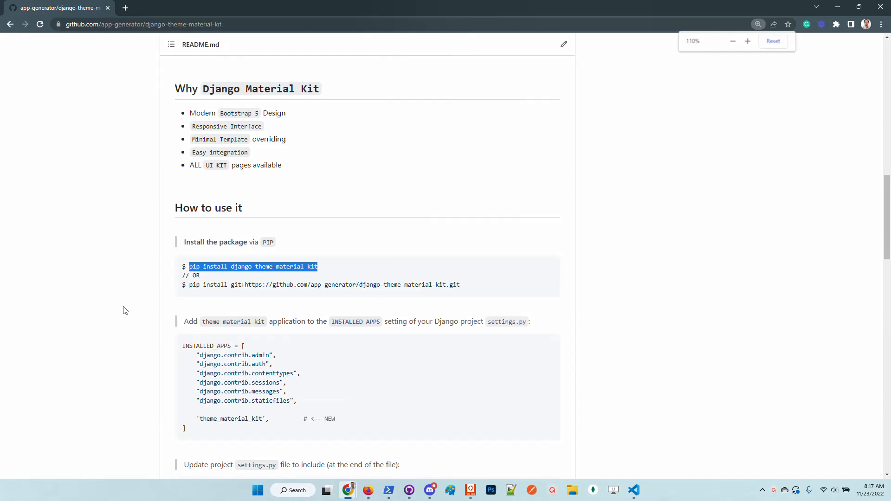
scroll(down, 3)
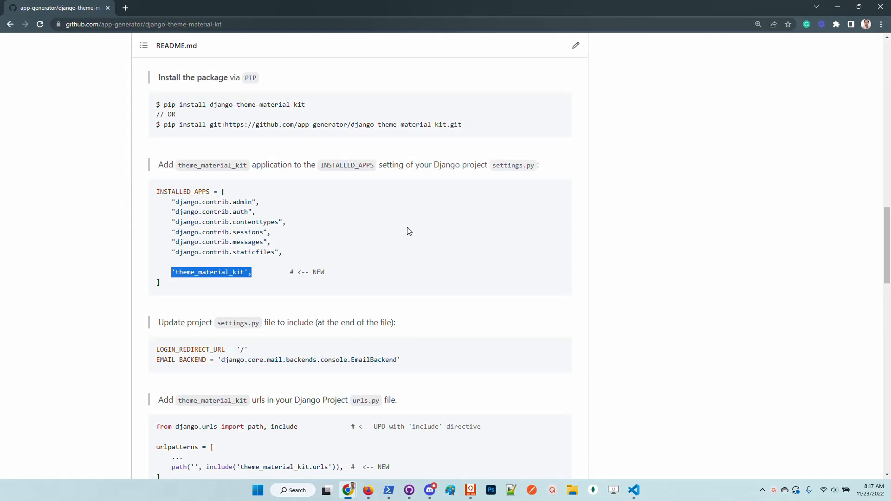
mouse_move(403, 238)
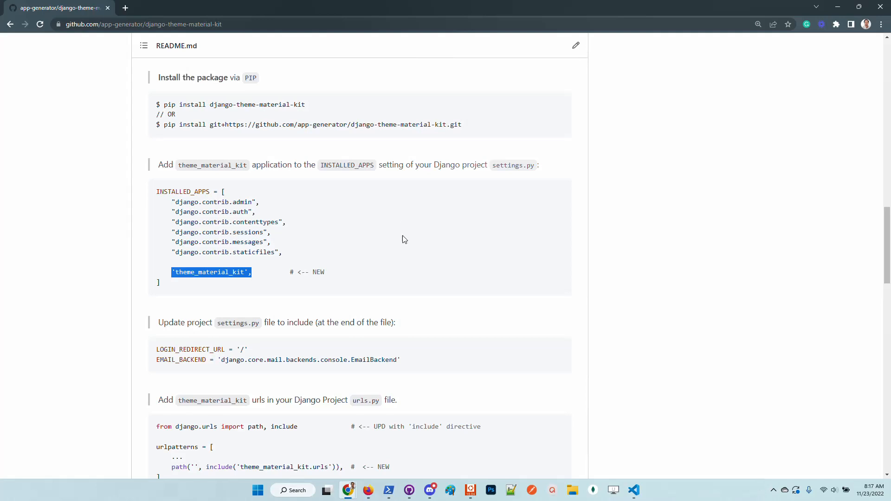
scroll(down, 3)
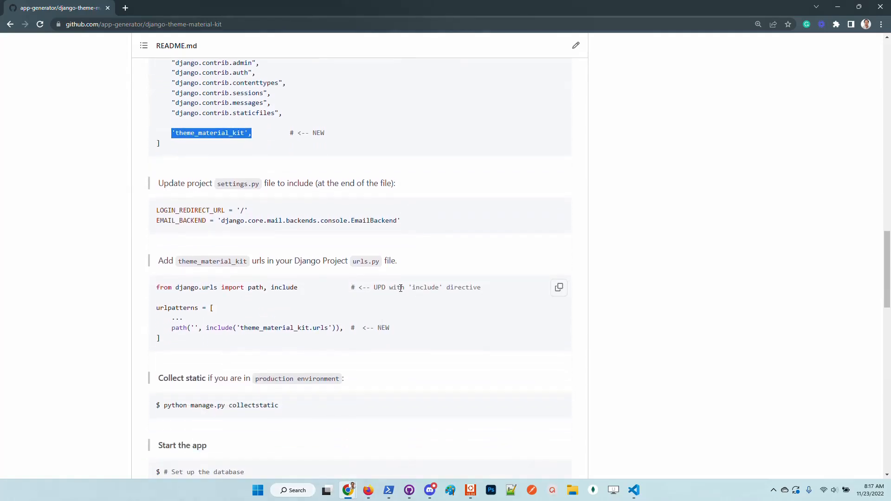
scroll(down, 3)
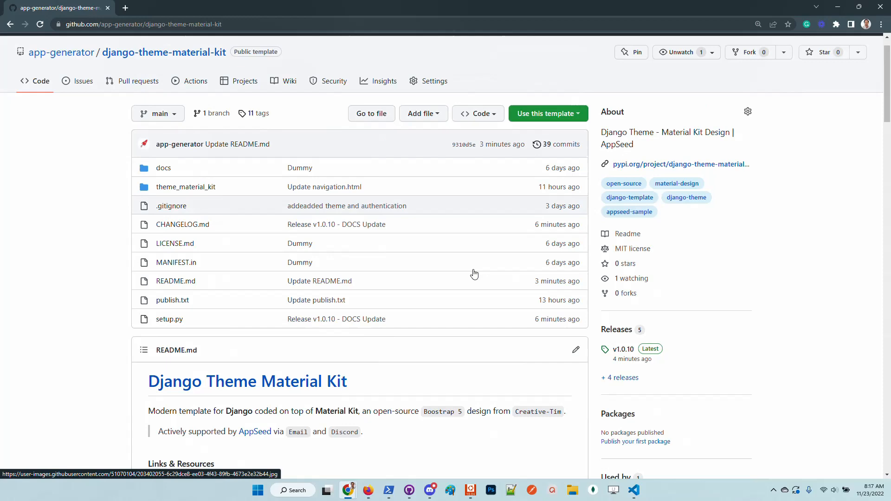
right_click(185, 234)
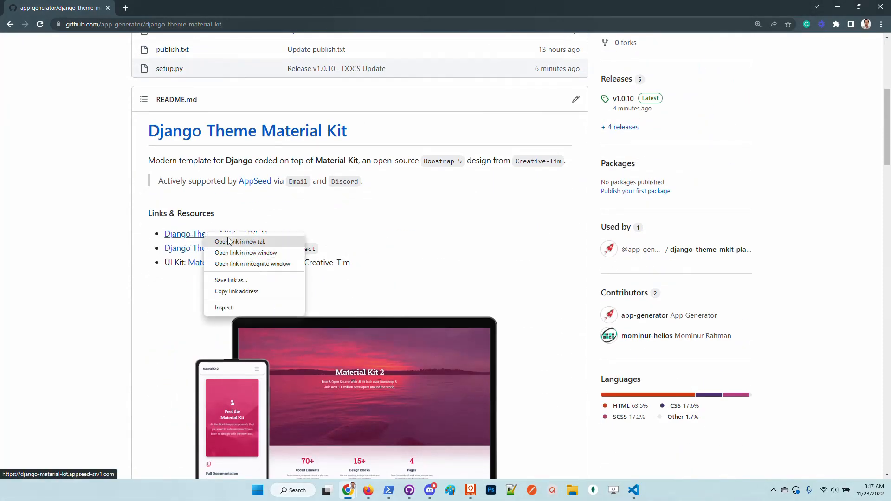
click(240, 241)
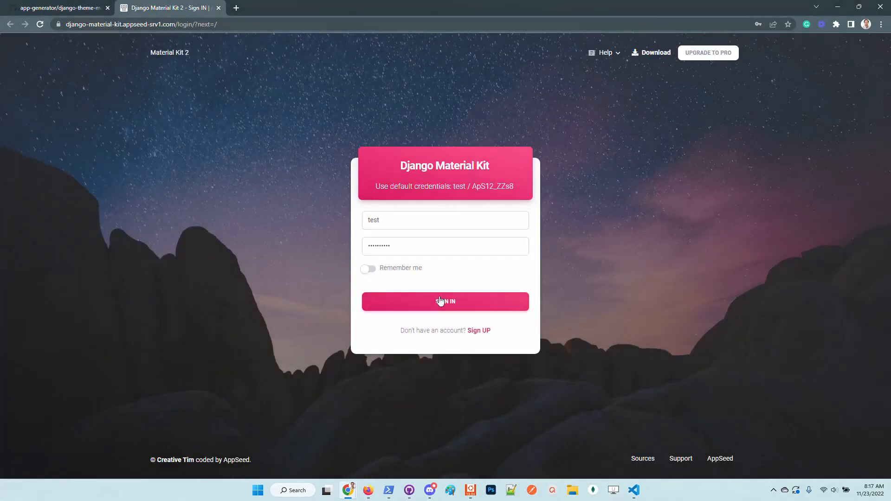
click(444, 301)
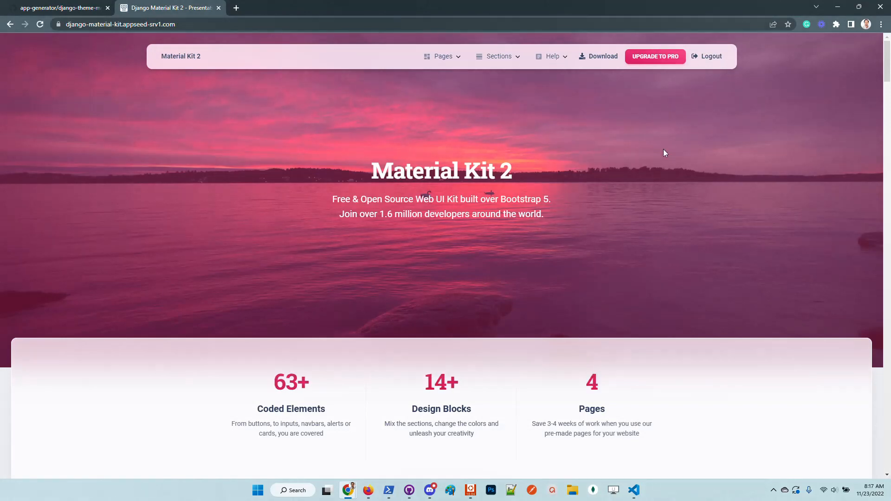
mouse_move(633, 166)
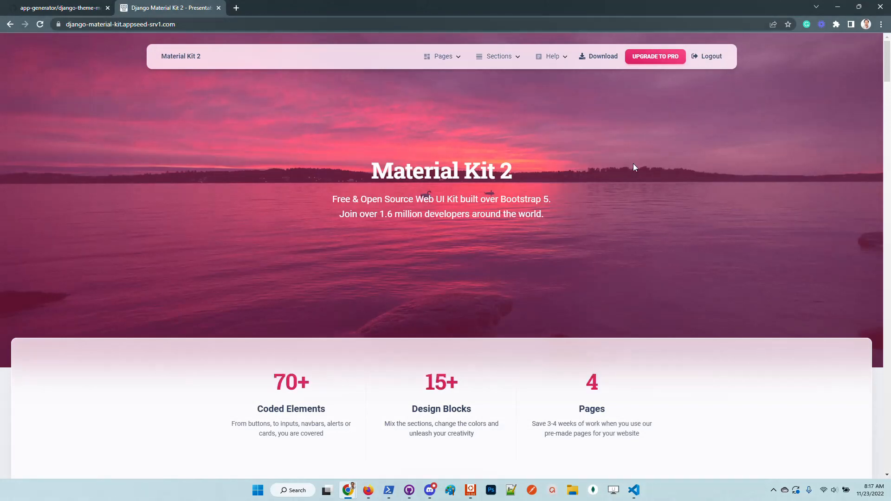
mouse_move(641, 174)
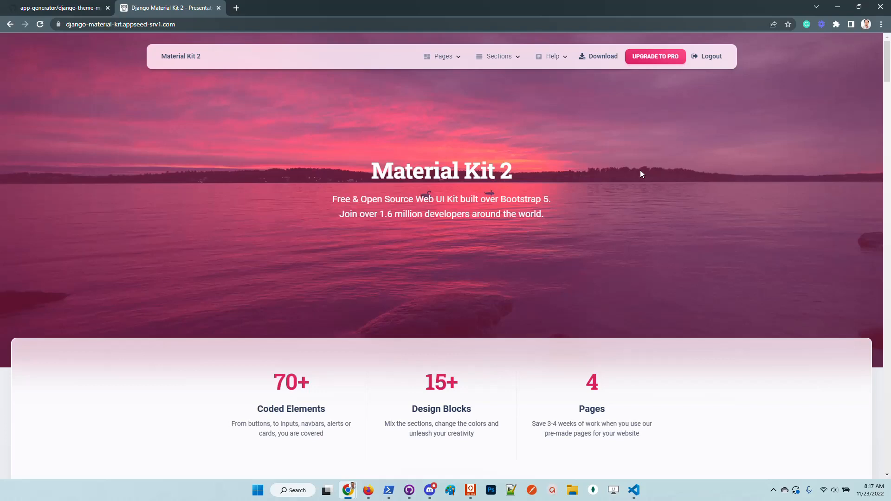
mouse_move(631, 106)
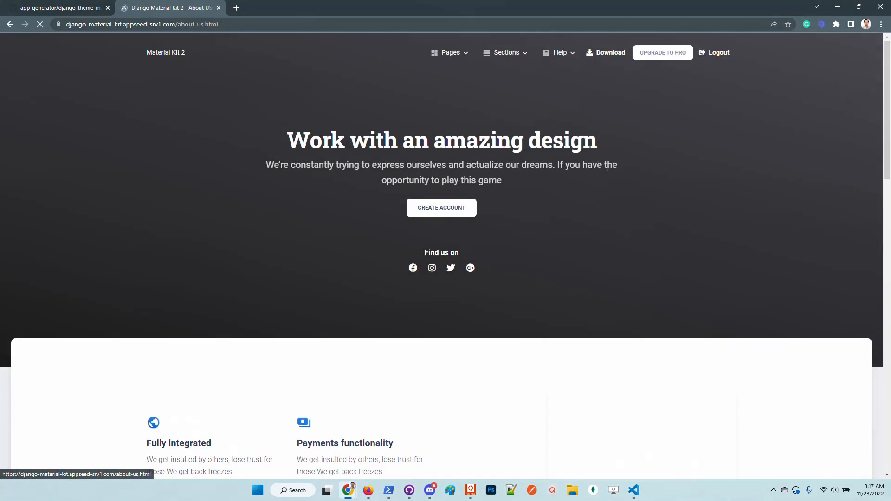
Step: Browse the demo's landing and Page Headers section pages, then return to the GitHub tab
scroll(down, 3)
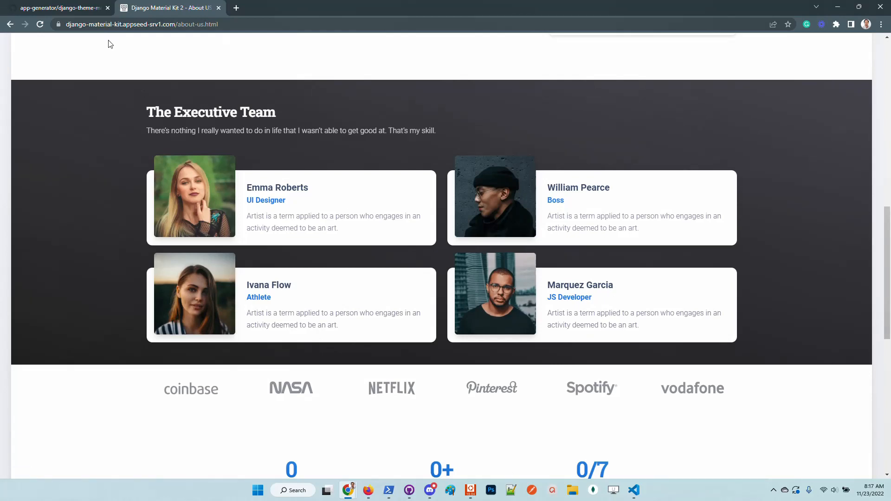
scroll(up, 3)
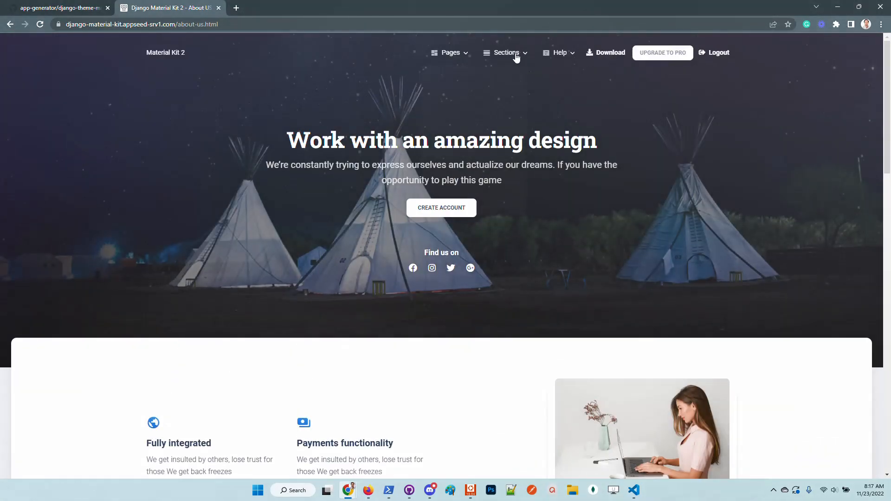
click(505, 52)
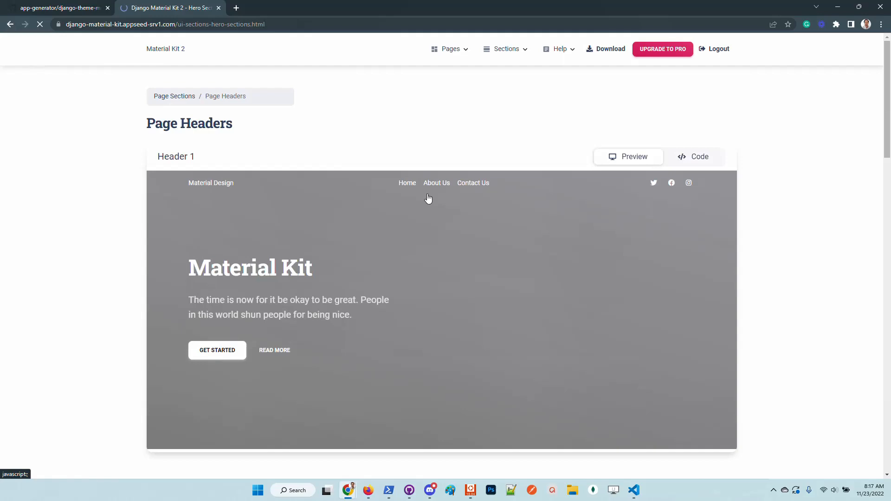
click(57, 7)
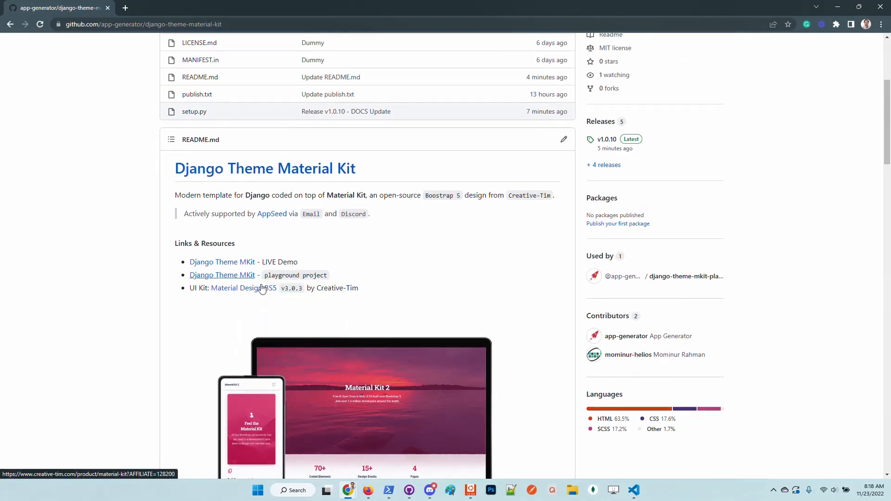
Step: Go to the django-theme-mkit-playground repository and copy its HTTPS clone URL from the Code dropdown
click(222, 274)
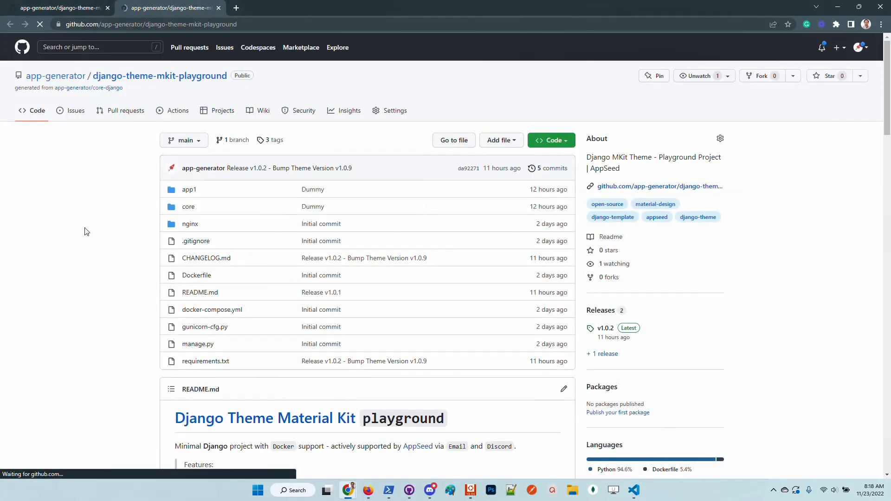
scroll(down, 3)
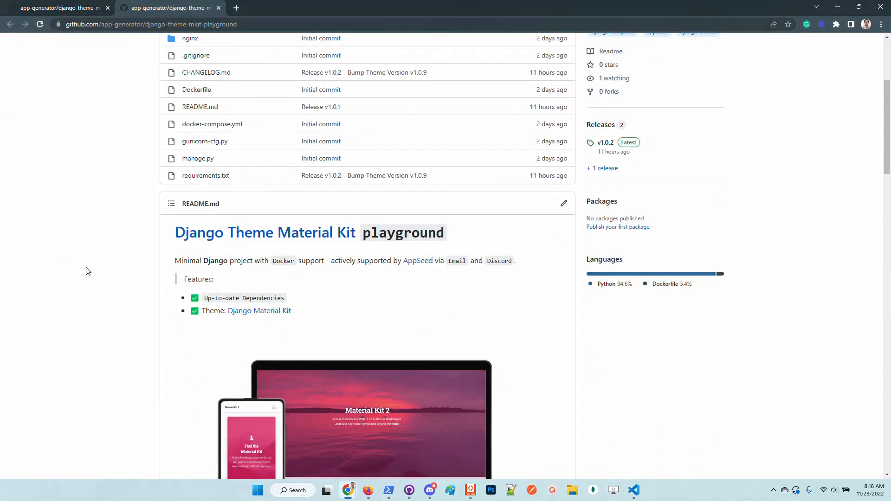
mouse_move(447, 318)
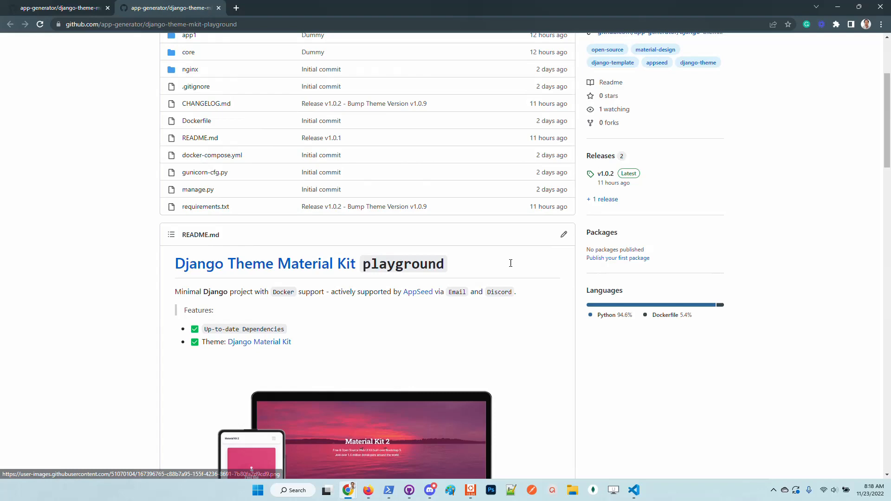
scroll(up, 3)
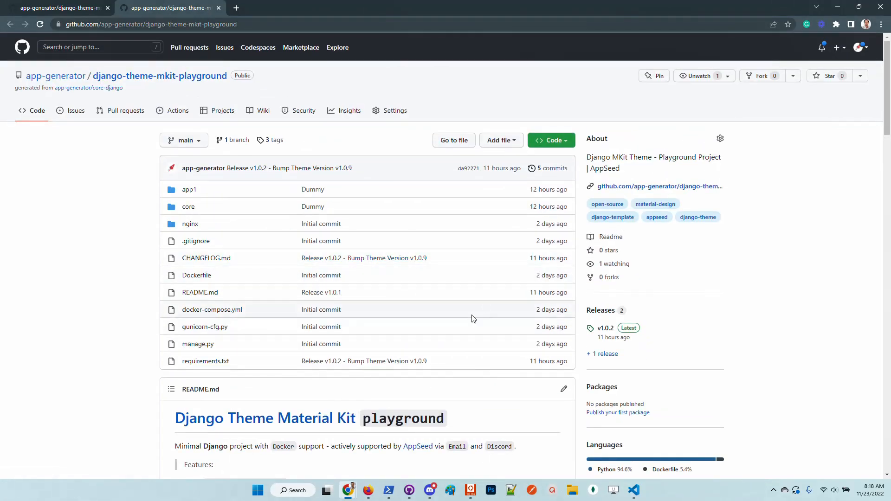
click(547, 140)
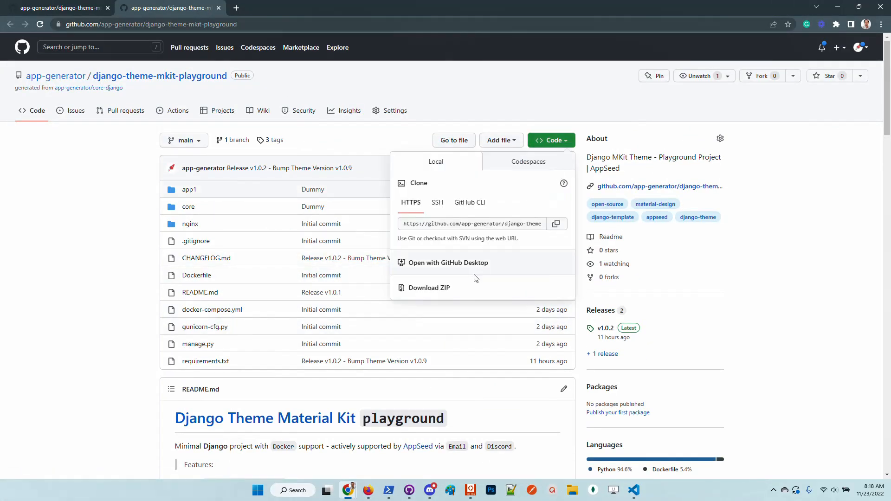
click(447, 262)
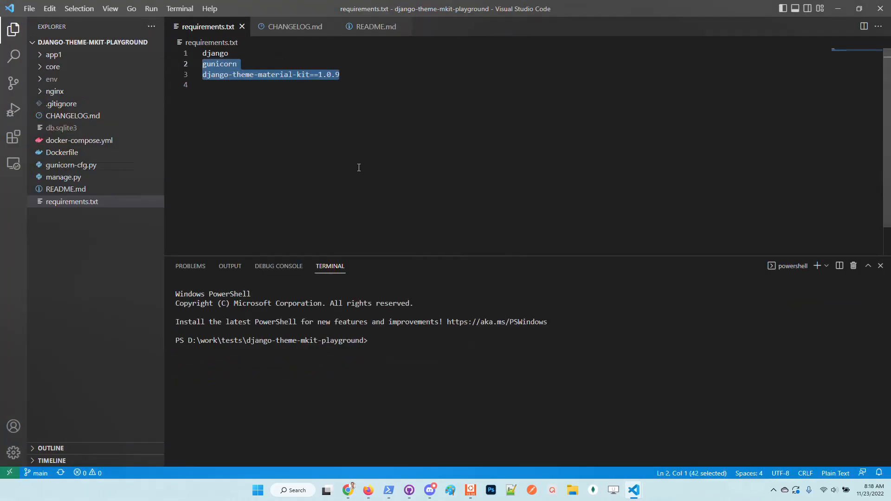
Step: Review core settings.py, then app1's urls.py and views.py with its index view
click(52, 67)
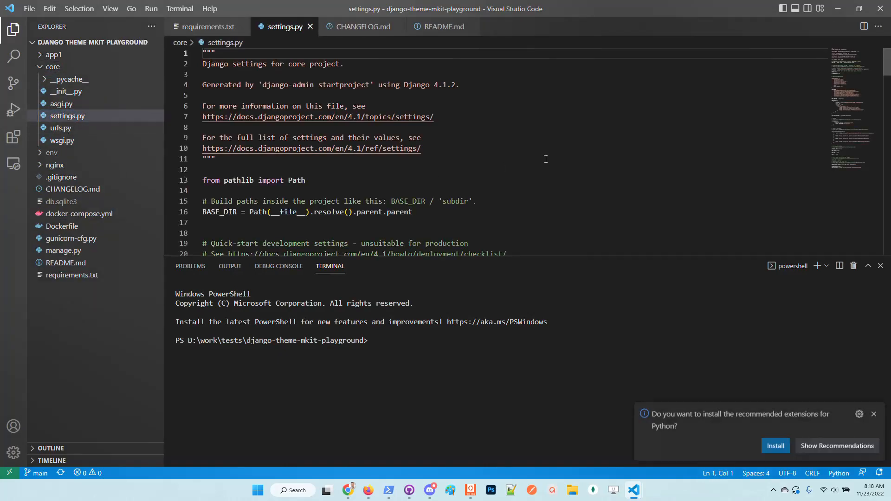
scroll(down, 3)
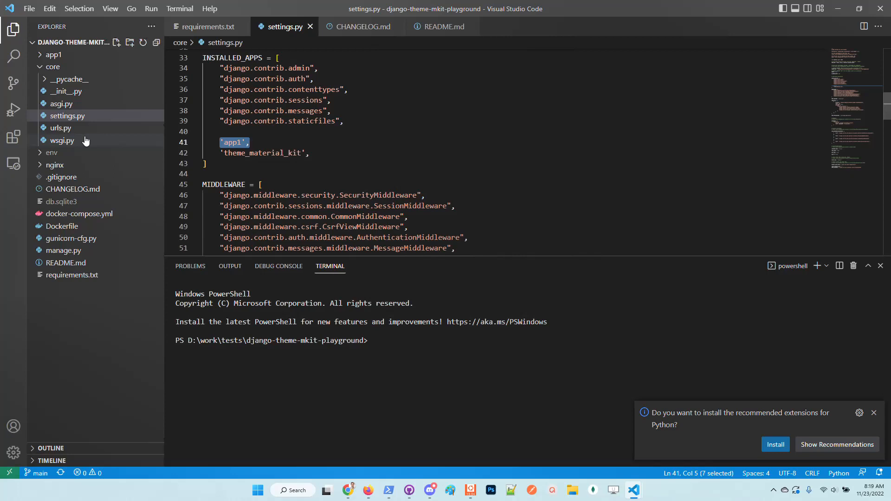
click(54, 54)
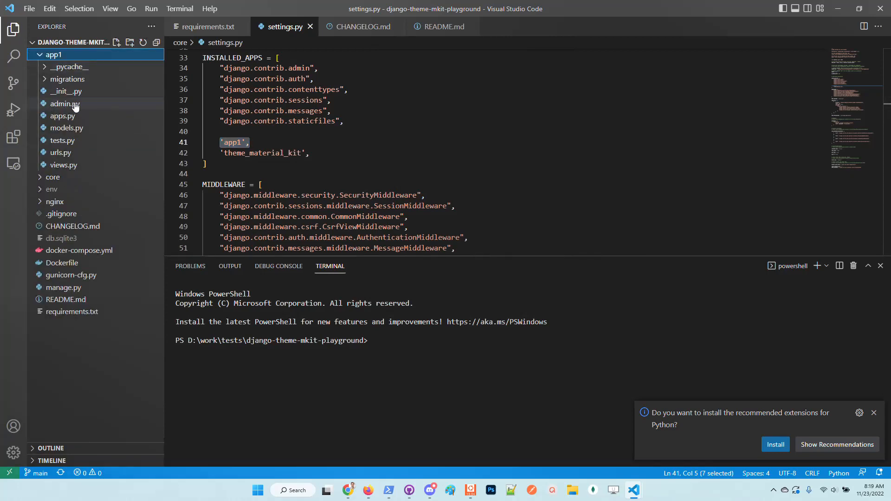
click(59, 152)
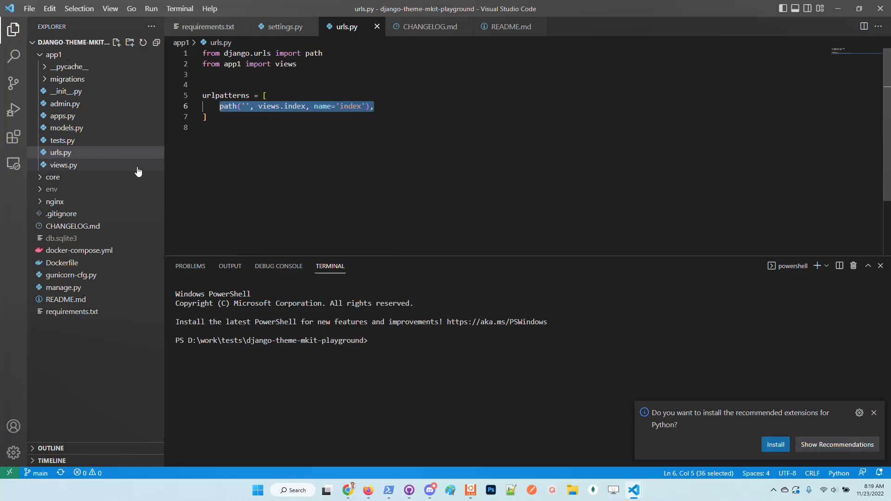
click(63, 165)
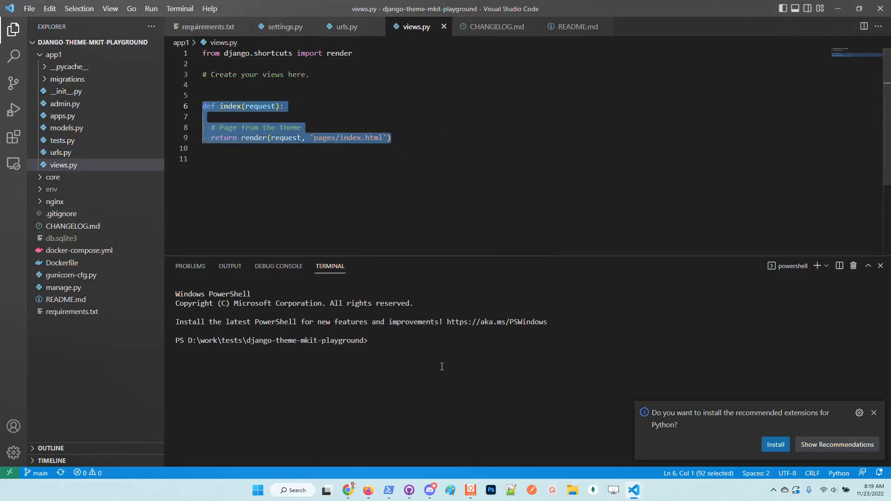
Step: Activate the env virtualenv, run manage.py migrate and manage.py runserver in the terminal
text(.\env\Scripts\activate)
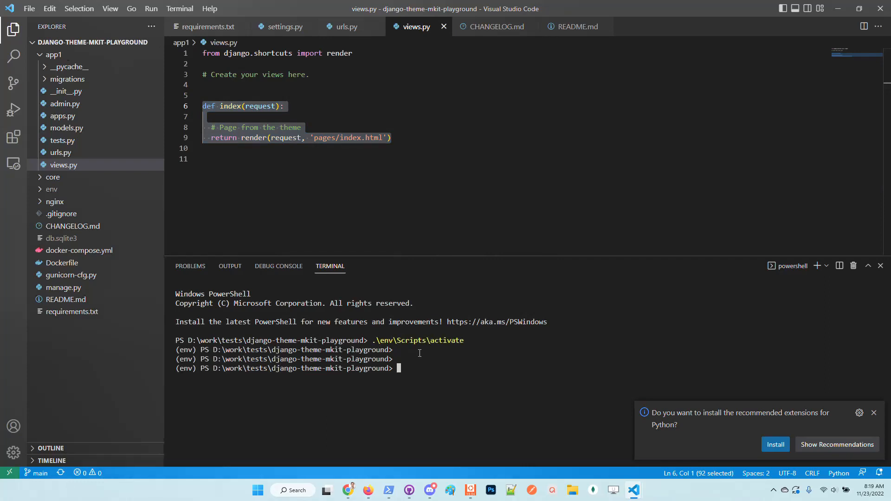
text(python.exe .\manage.py migrate)
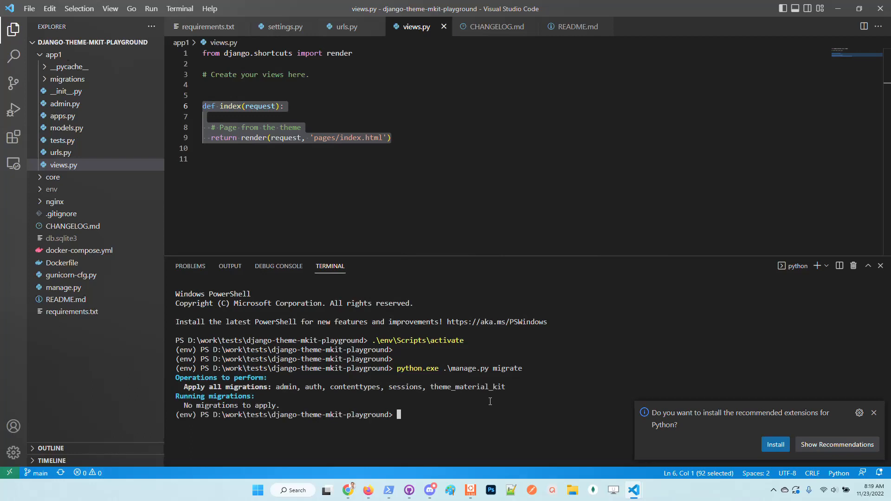
text(python.exe .\manage.py migrate)
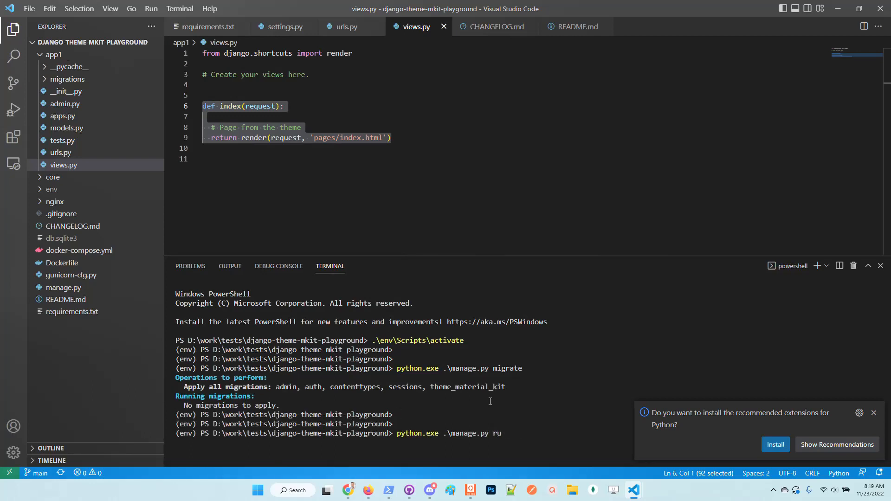
text(nserver)
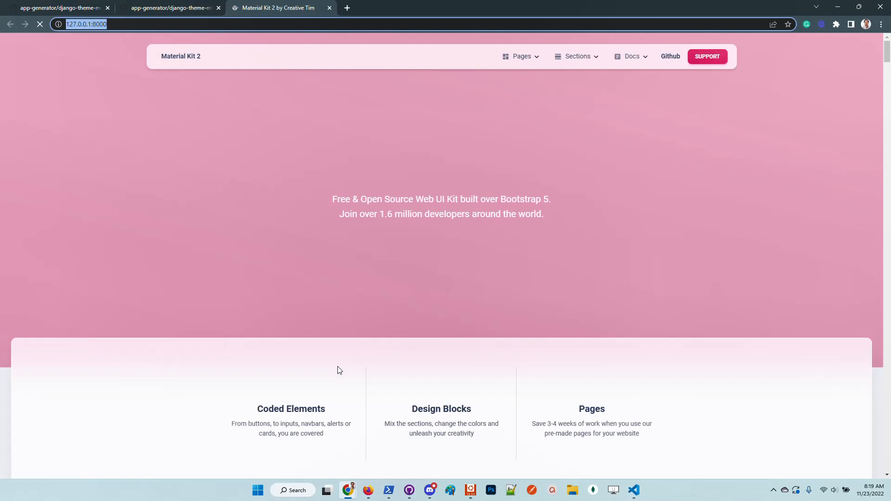
Step: Visit the local site's About Us page, go back to its home page, then switch to the GitHub repository tab
click(515, 56)
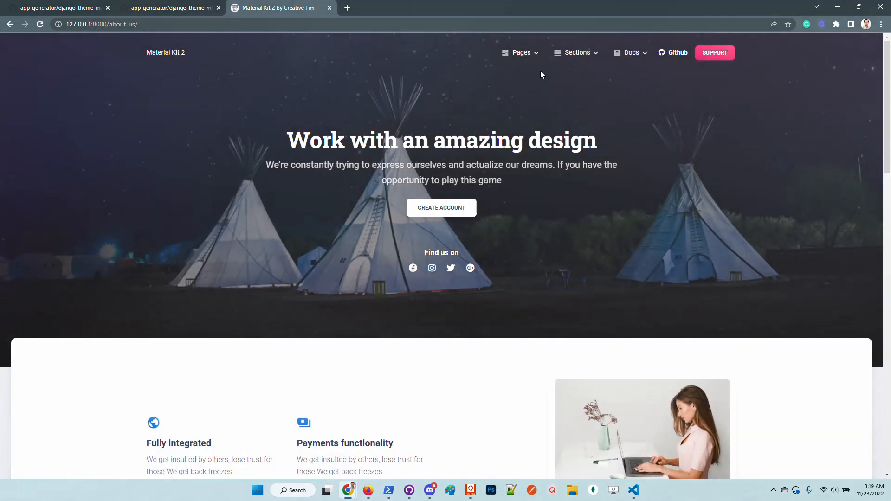
click(513, 56)
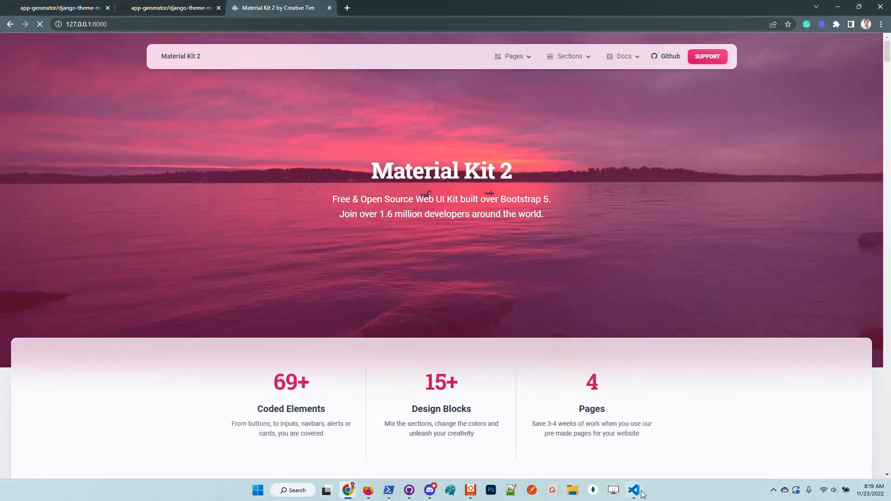
mouse_move(633, 490)
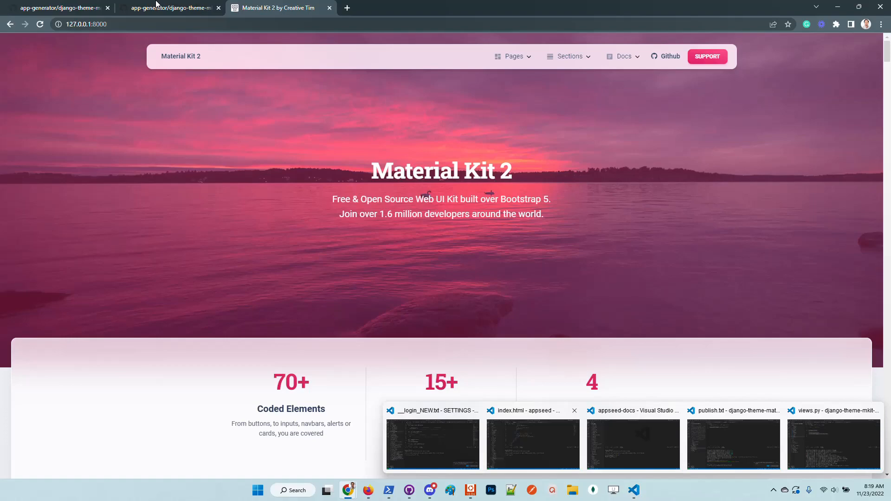
click(56, 7)
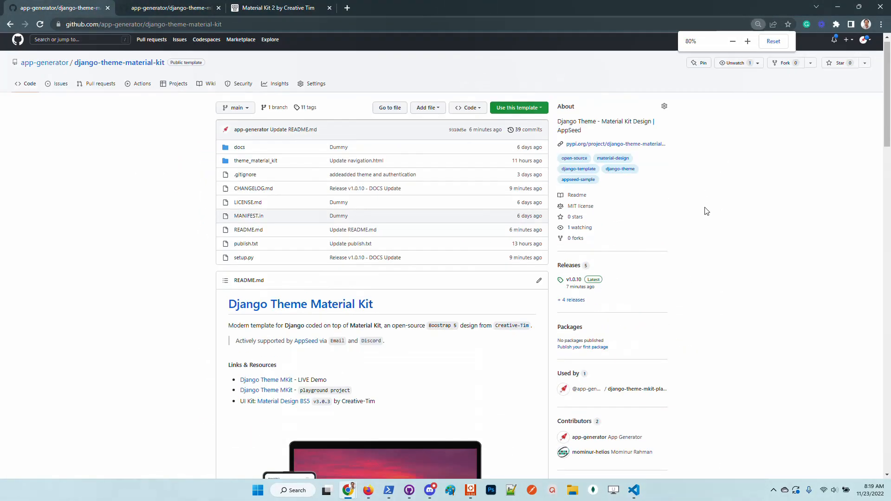
Step: Pin django-theme-material-kit==1.0.10 in requirements.txt and run pip install -r .\requirements.txt
click(611, 143)
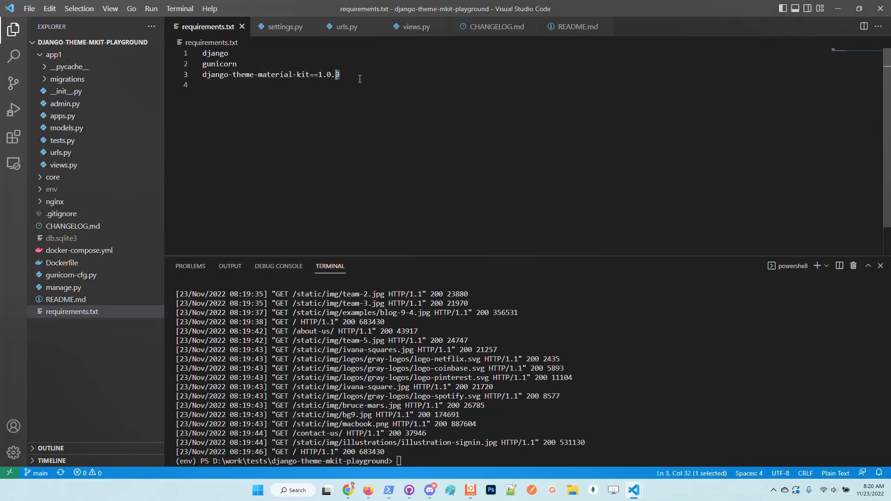
text(10)
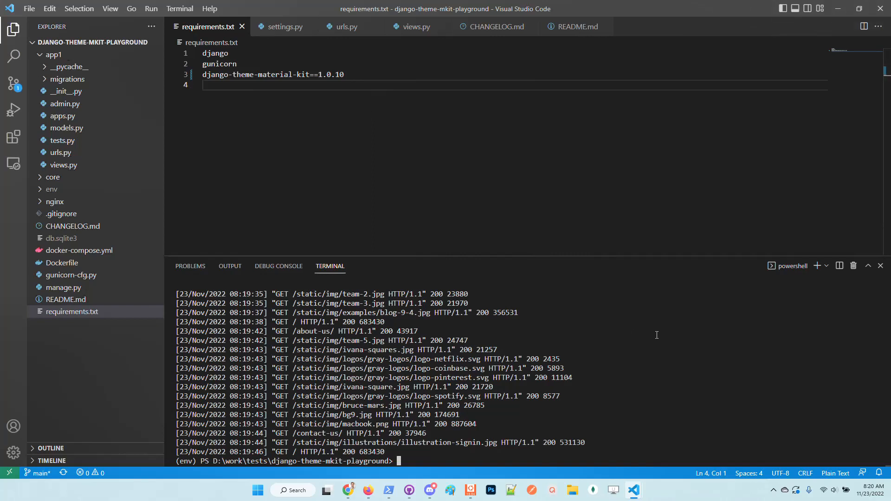
text(pip)
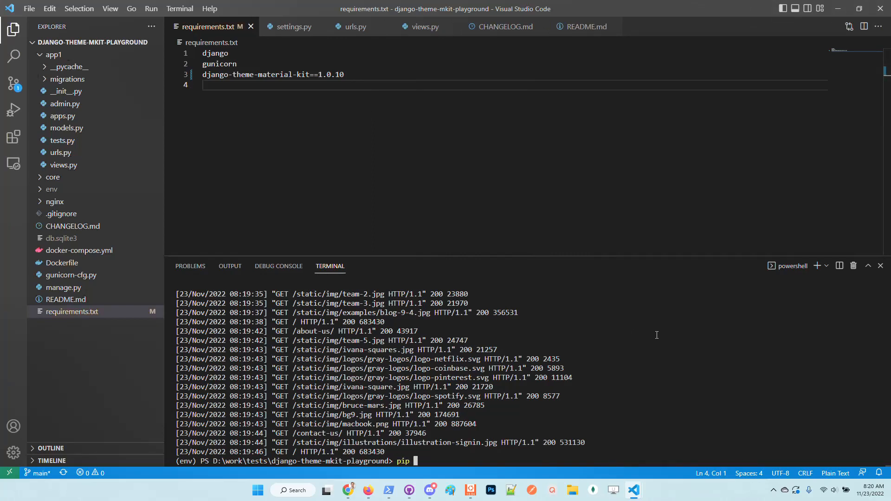
text(install)
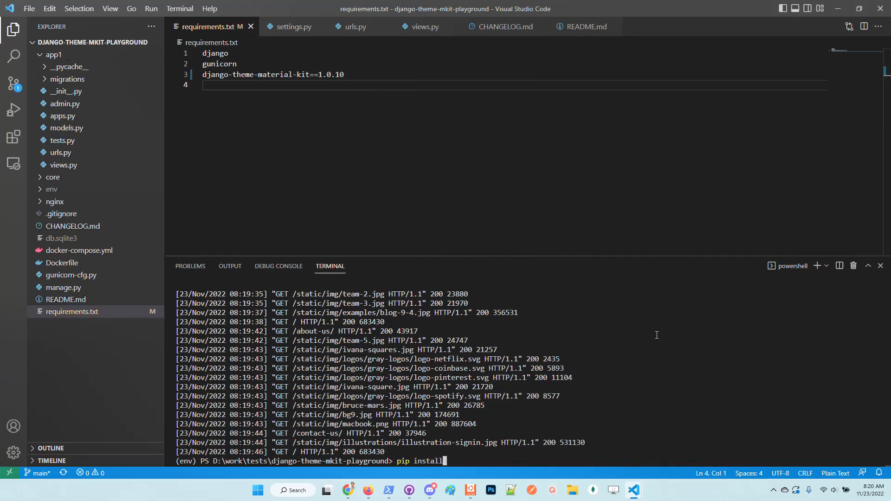
text(-r .\requirements.txt)
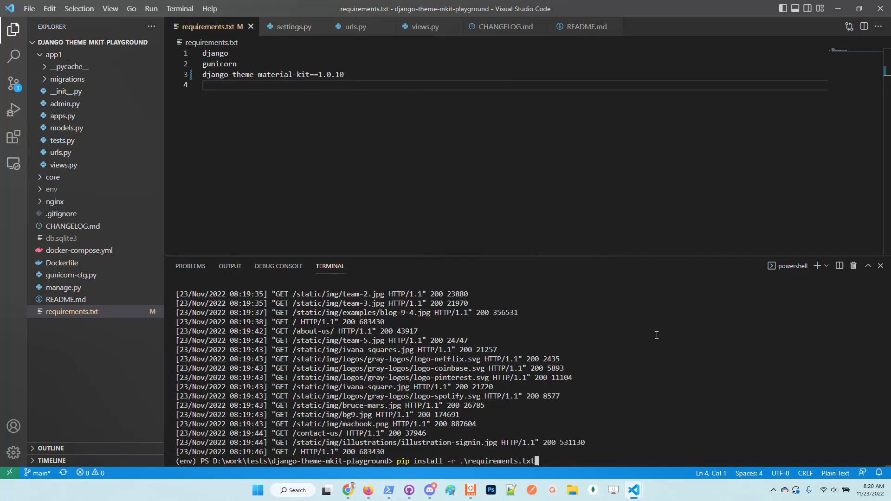
key(enter)
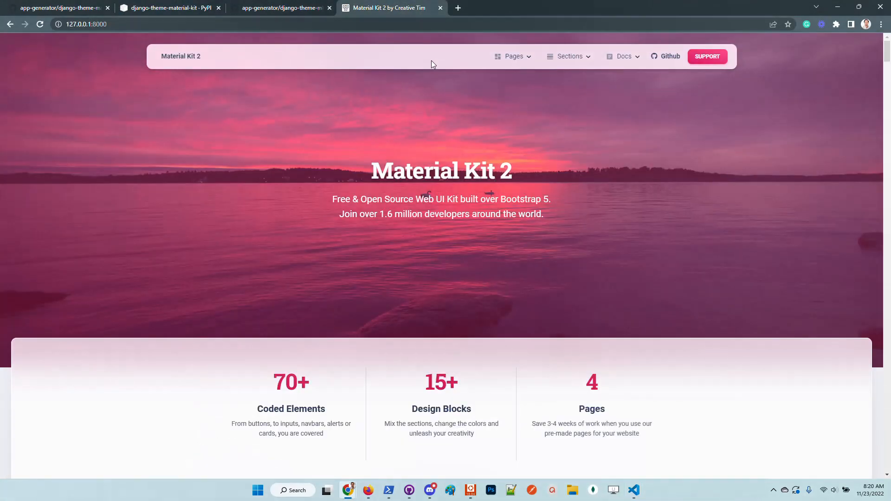
Step: Visit the local site's Author page, then go to its Sign In page from the Pages menu
click(512, 57)
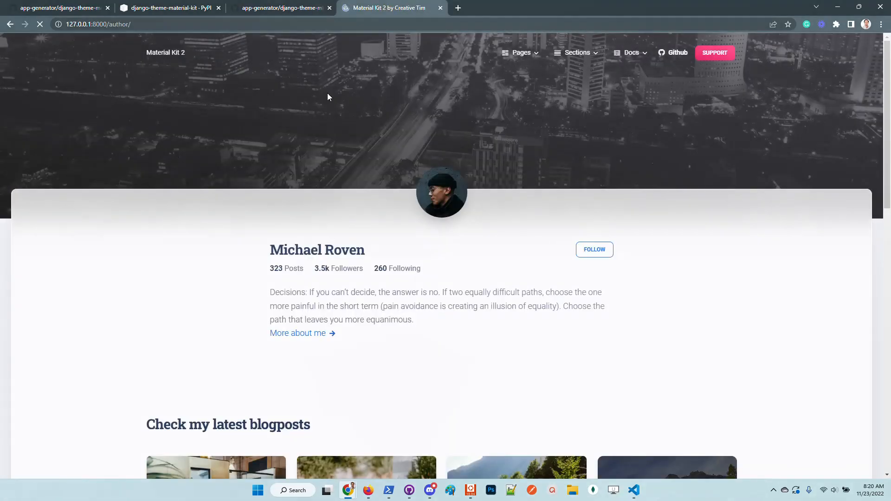
click(518, 52)
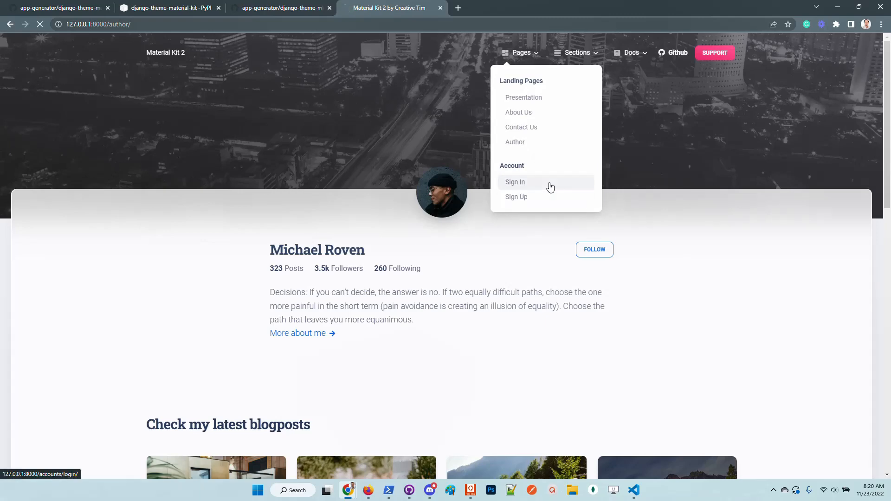
click(515, 182)
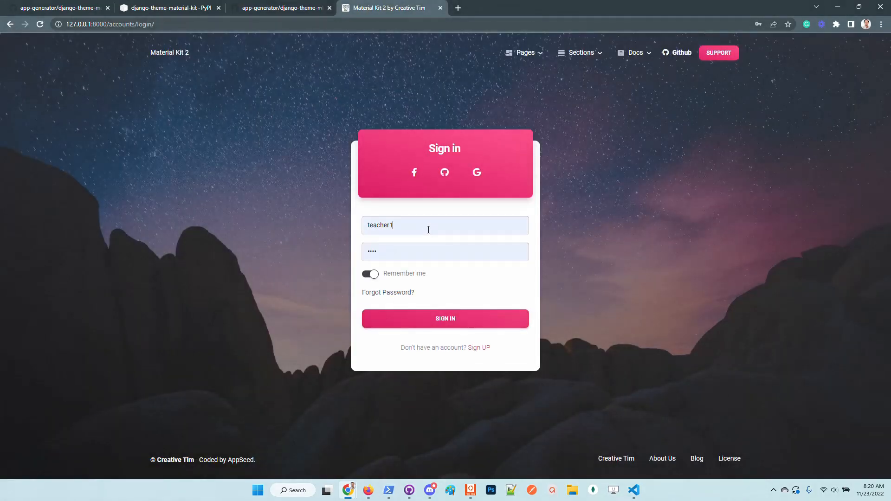
Step: Register a new account with username test, email test999@ap… and a password on the Sign Up form
click(445, 224)
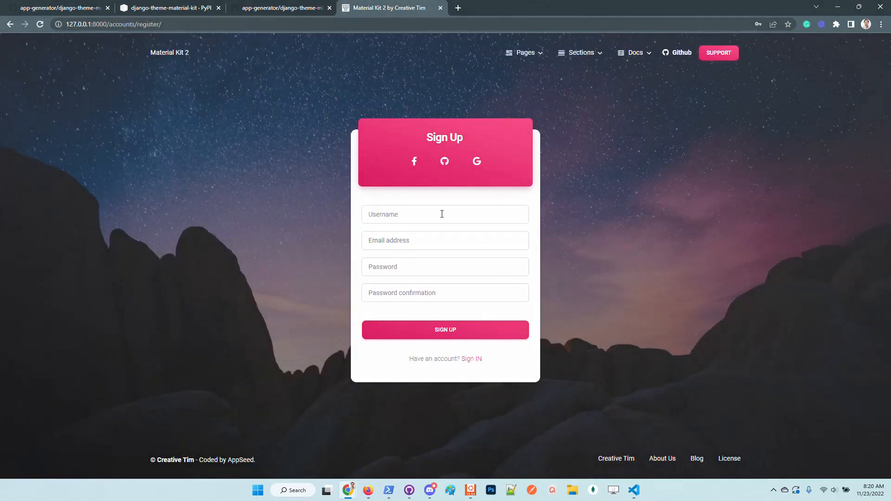
text(test999)
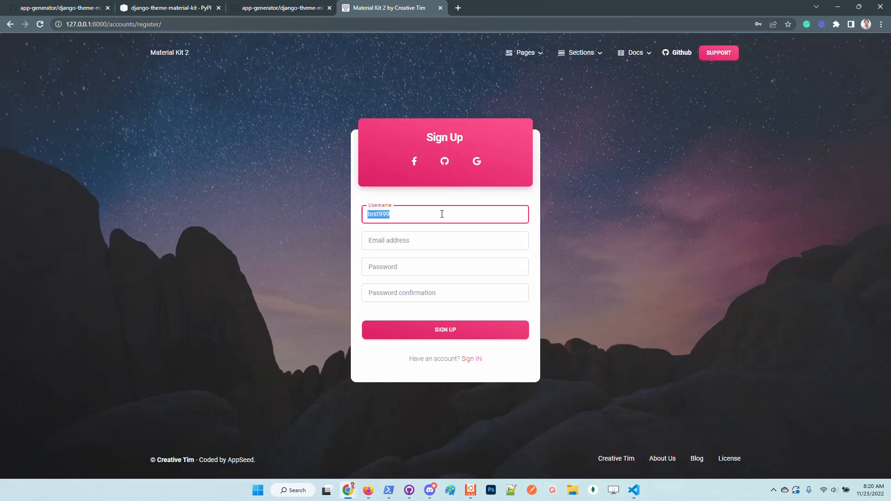
text(test999@ap)
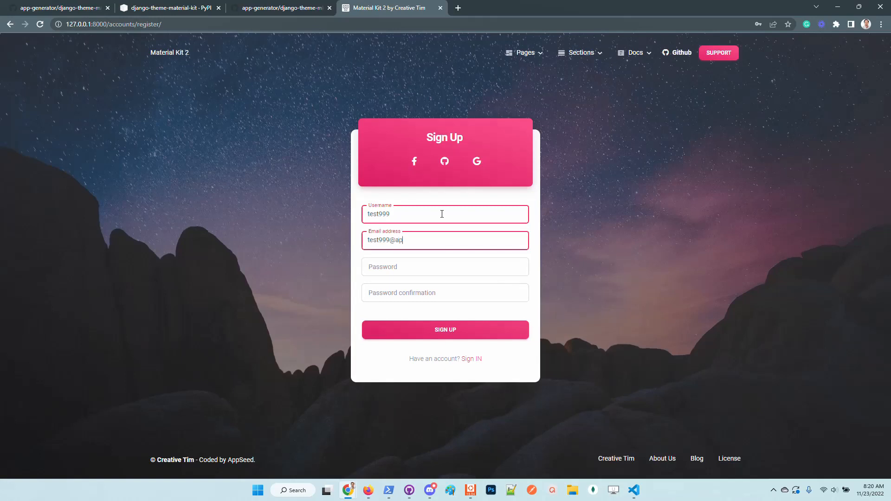
click(444, 266)
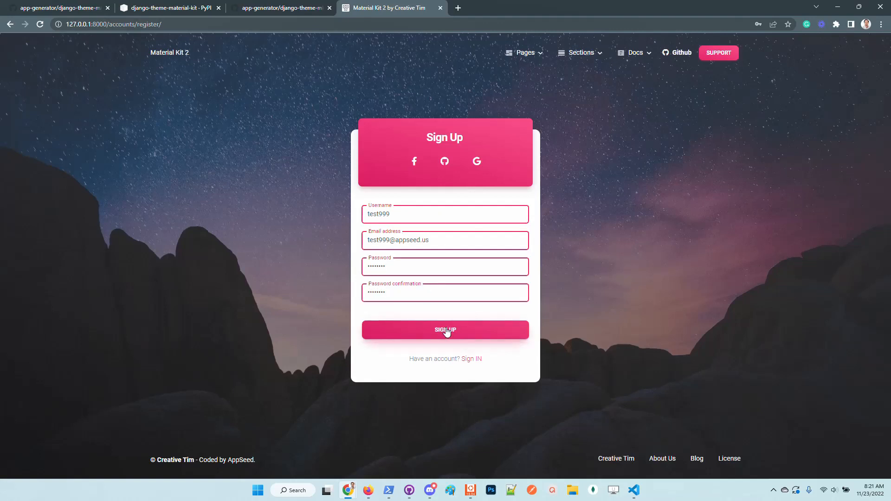
click(471, 358)
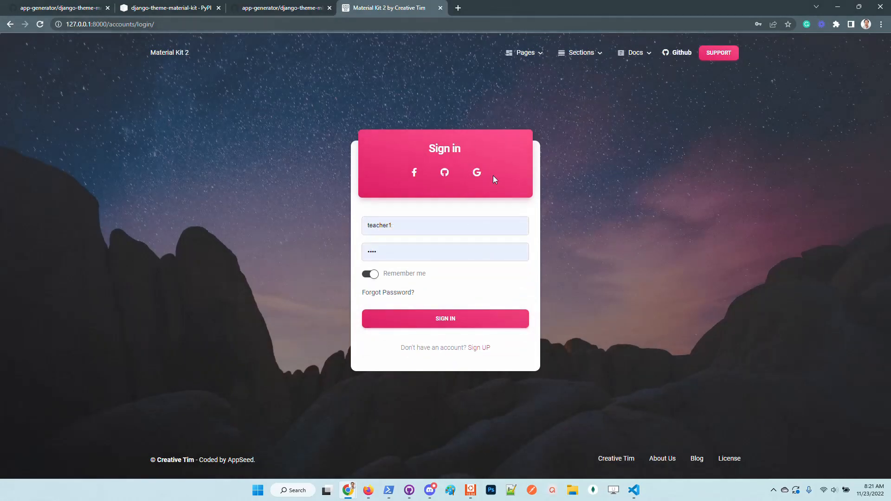
Step: Sign in with the new account's username and password
click(444, 225)
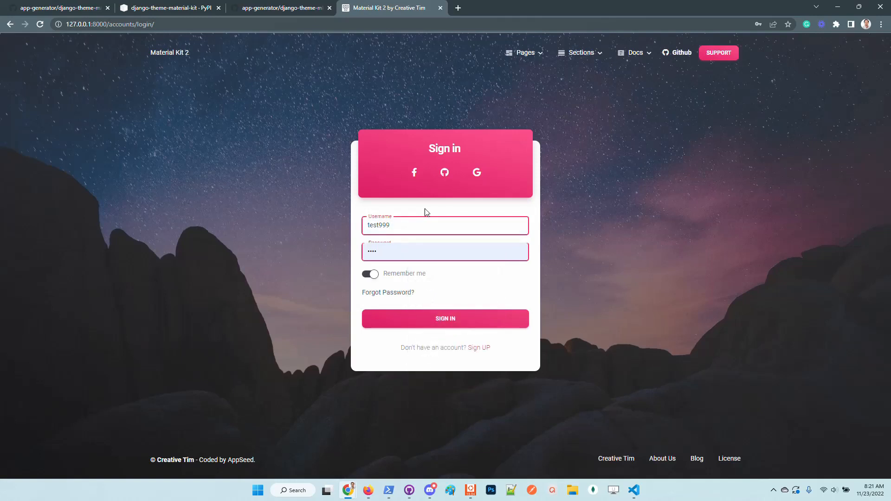
click(445, 251)
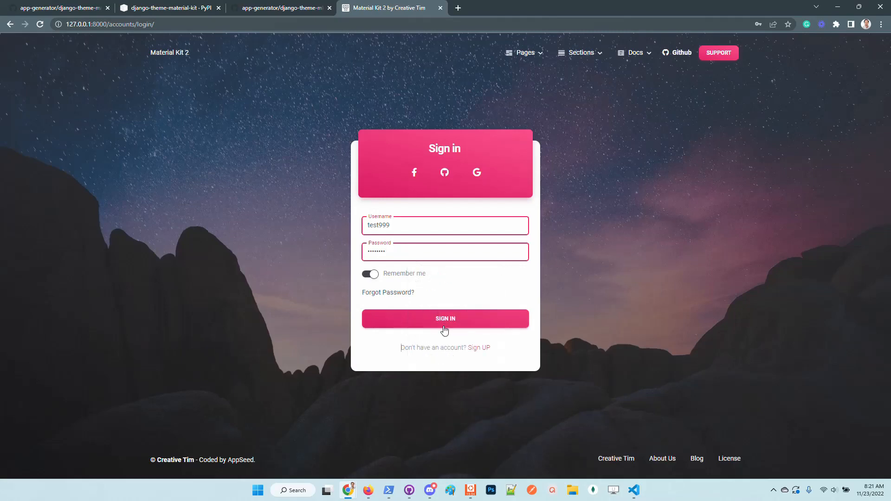
click(444, 318)
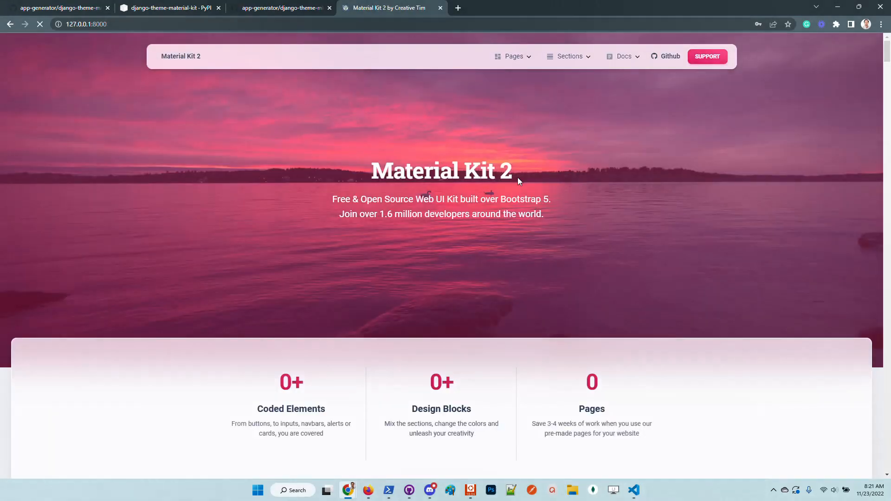
Step: Visit the local site's Sections > Page Sections > Features sample, then switch to the playground repository on GitHub
click(512, 57)
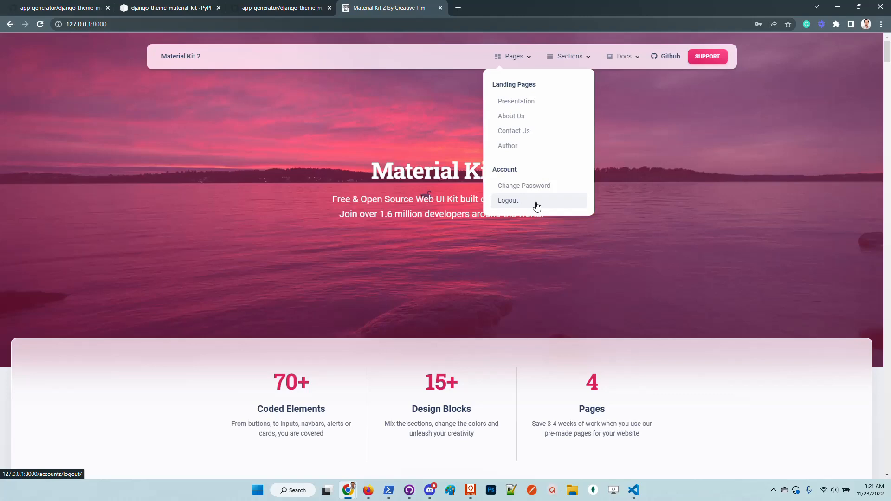
click(567, 57)
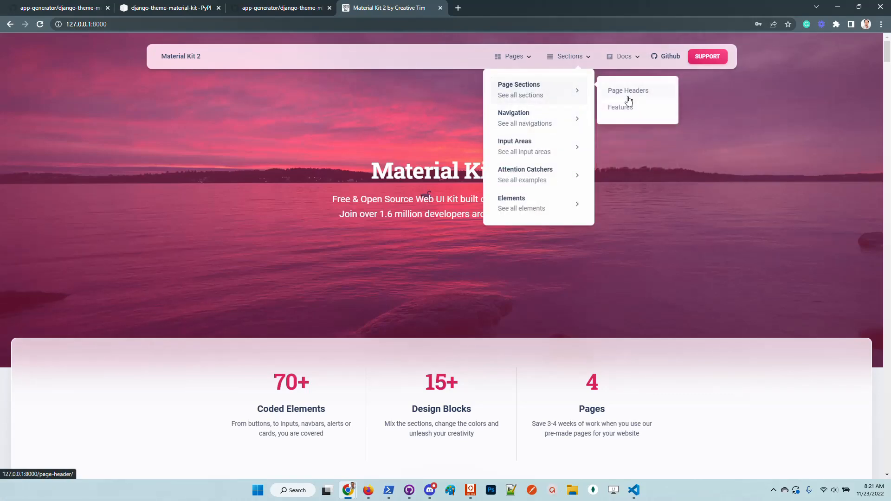
click(620, 107)
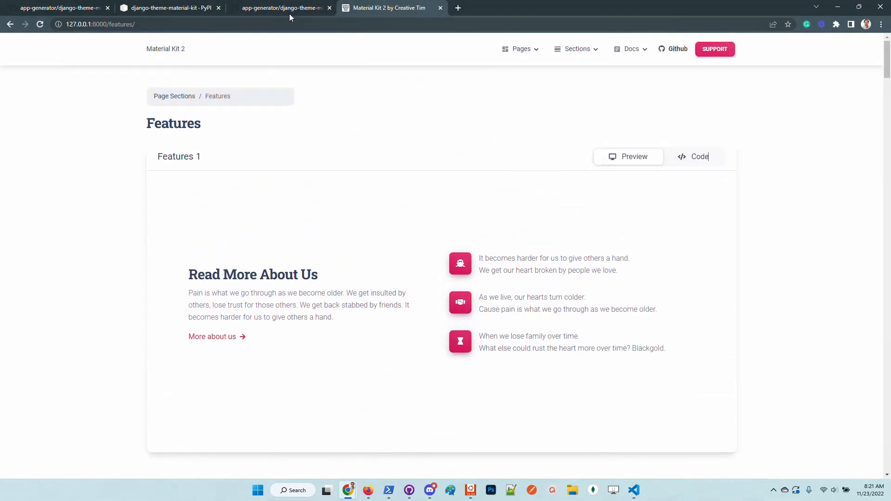
click(278, 7)
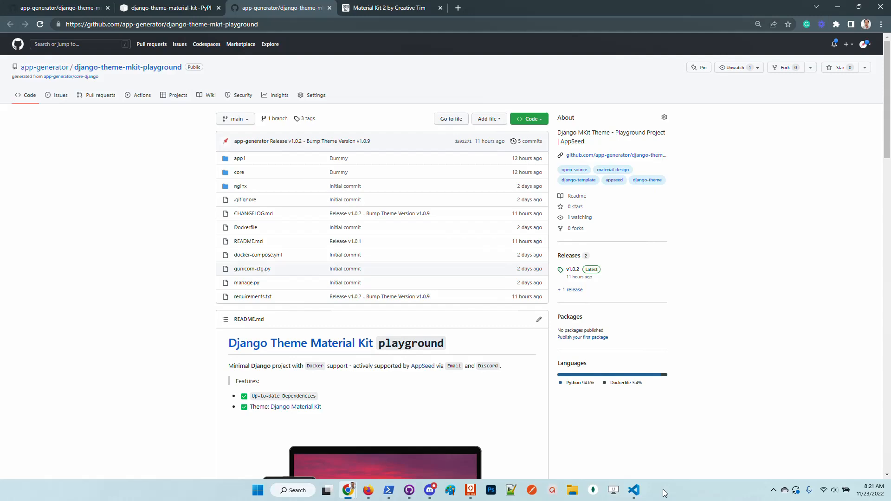
click(633, 490)
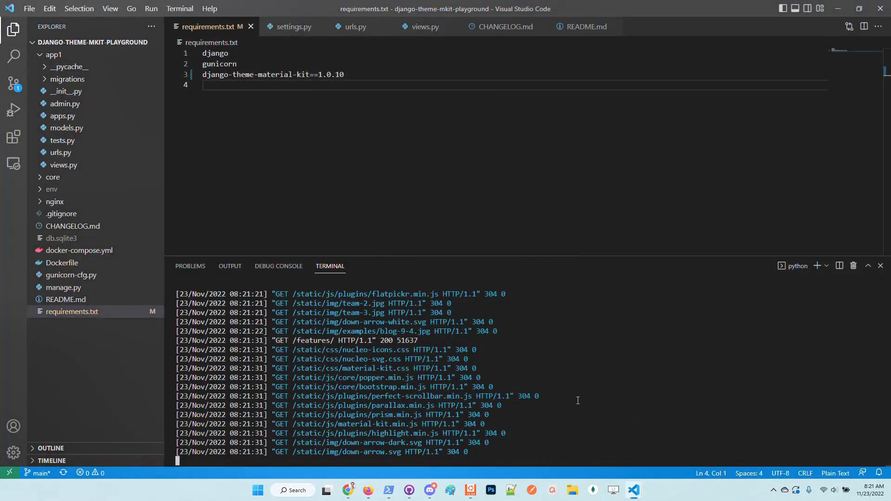
click(348, 490)
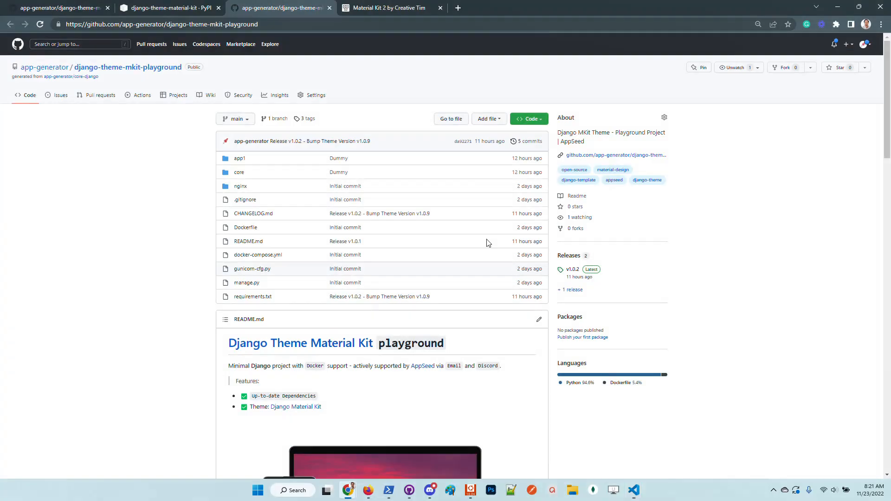
mouse_move(345, 53)
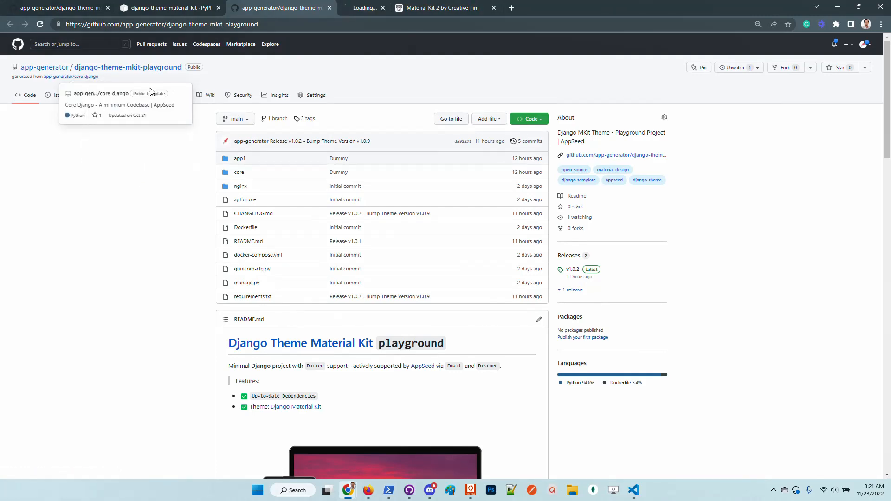
click(112, 93)
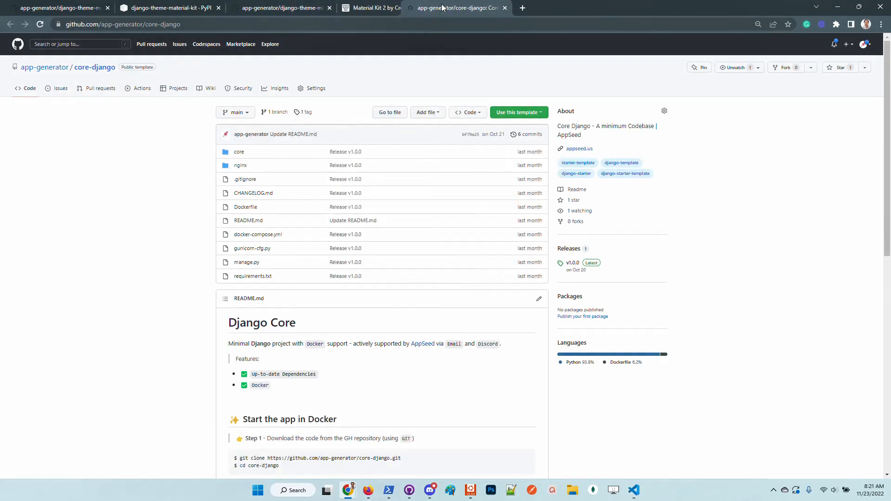
click(165, 7)
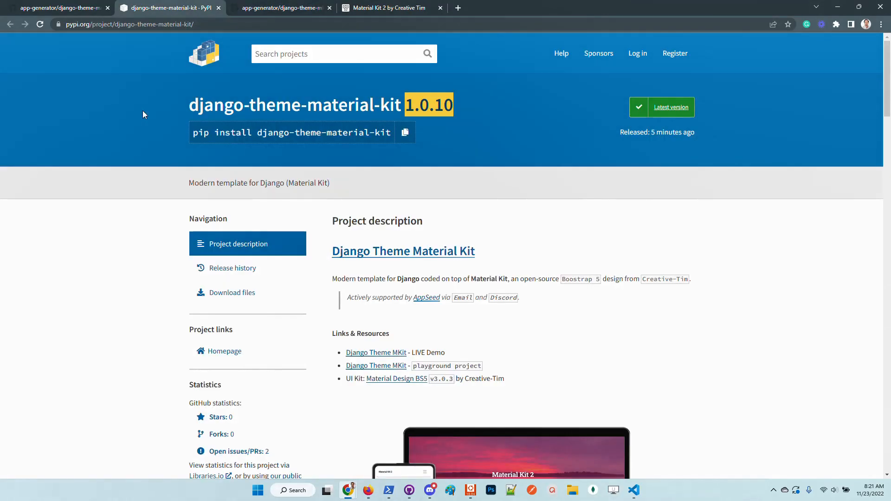
scroll(down, 3)
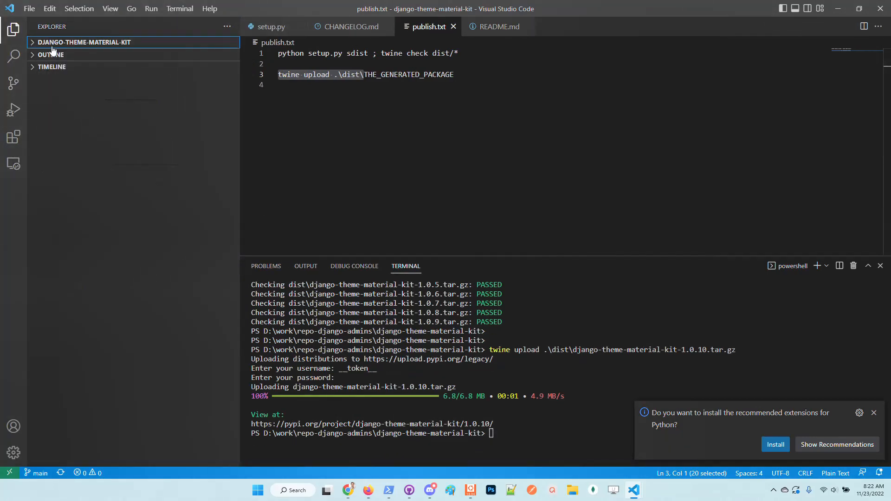
click(84, 42)
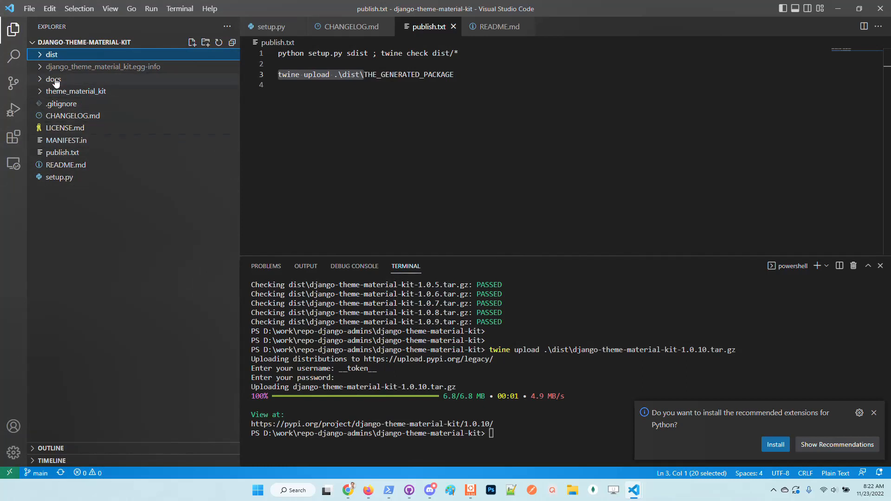
click(76, 91)
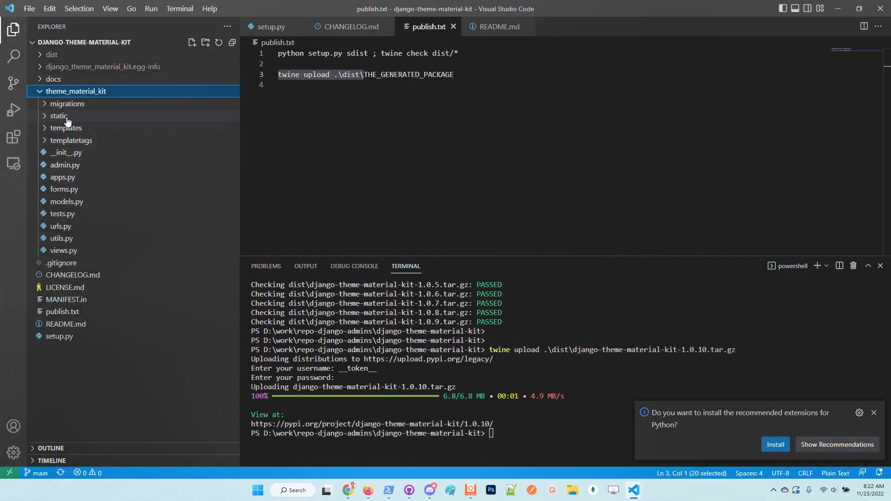
click(65, 128)
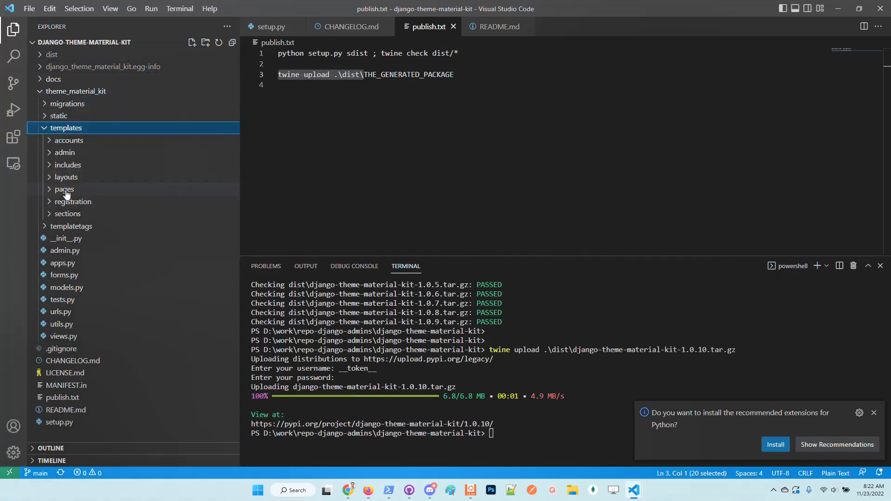
click(64, 189)
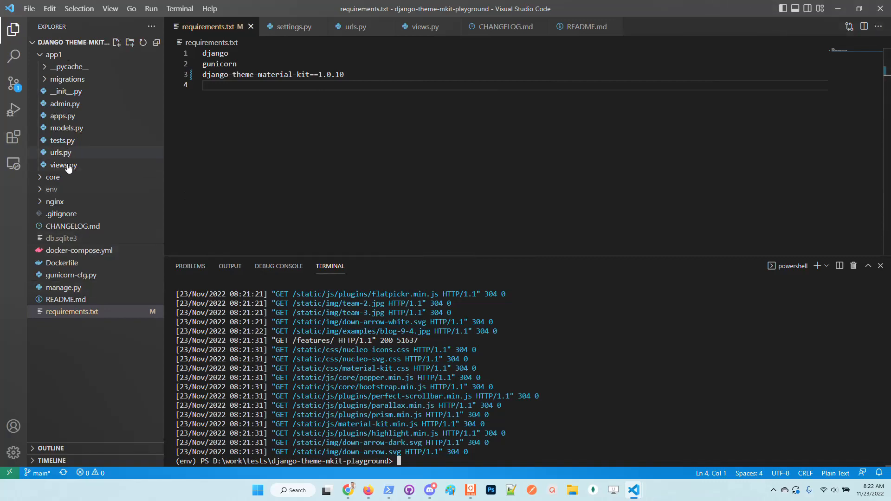
Step: Point app1/views.py's index view at pages/author.html and highlight the changed function
click(64, 166)
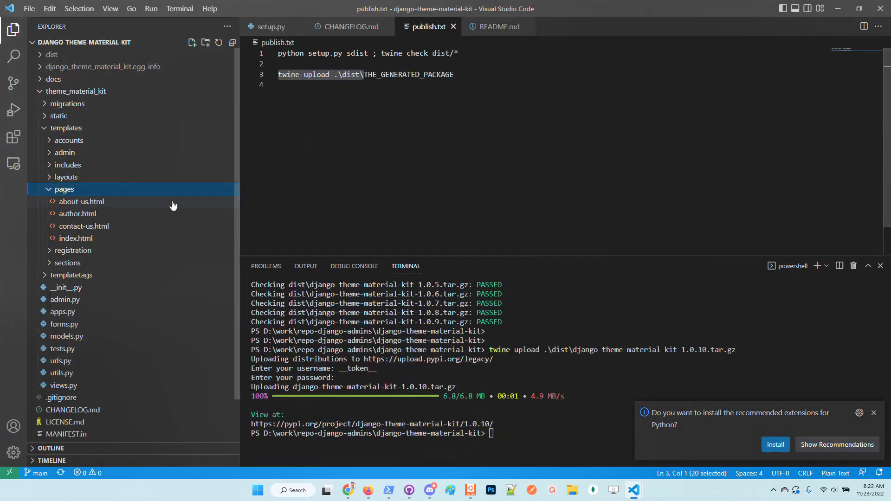
mouse_move(72, 221)
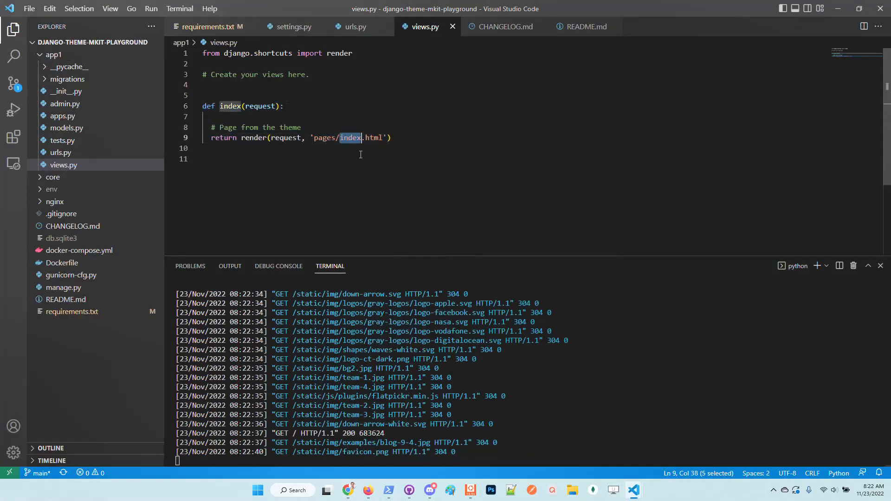
text(author)
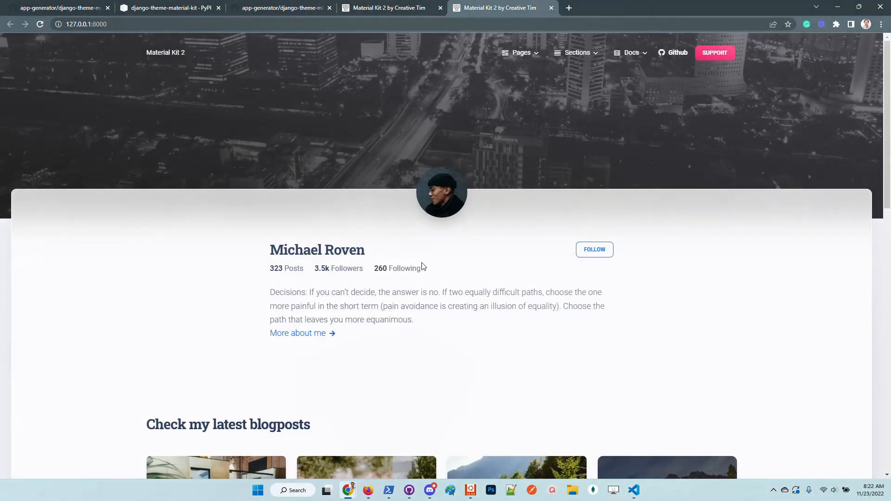
click(633, 490)
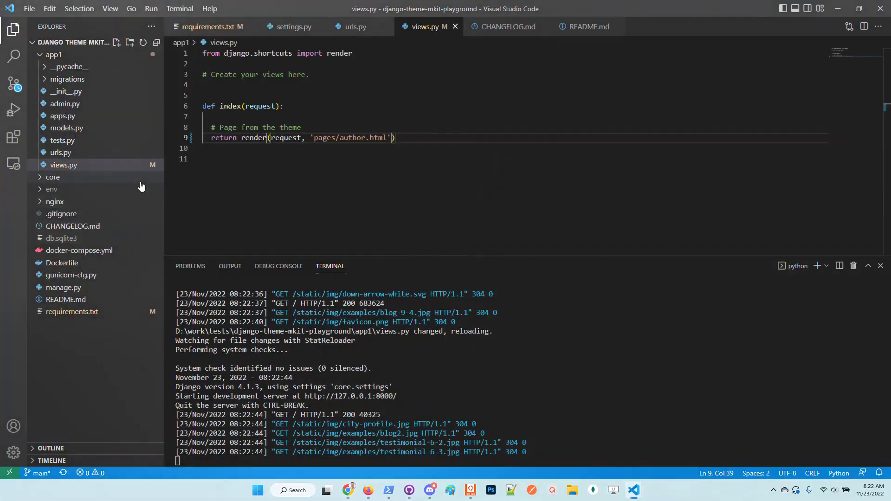
drag(202, 105, 394, 137)
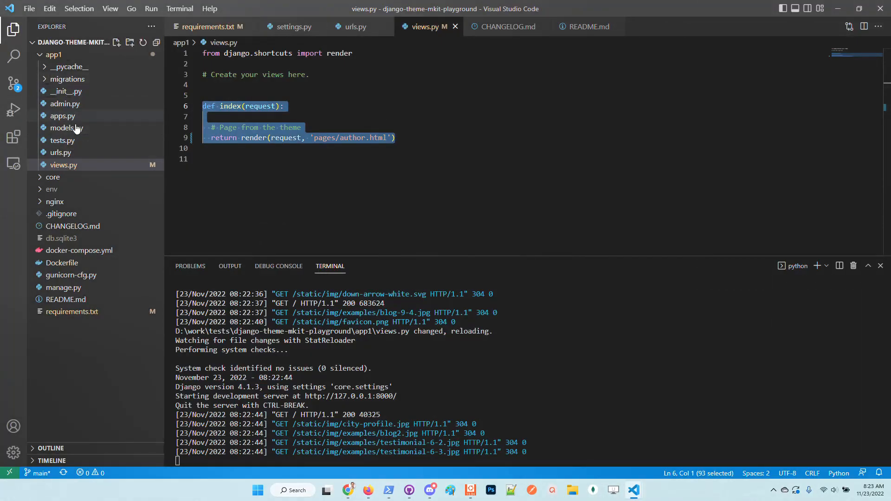
mouse_move(88, 236)
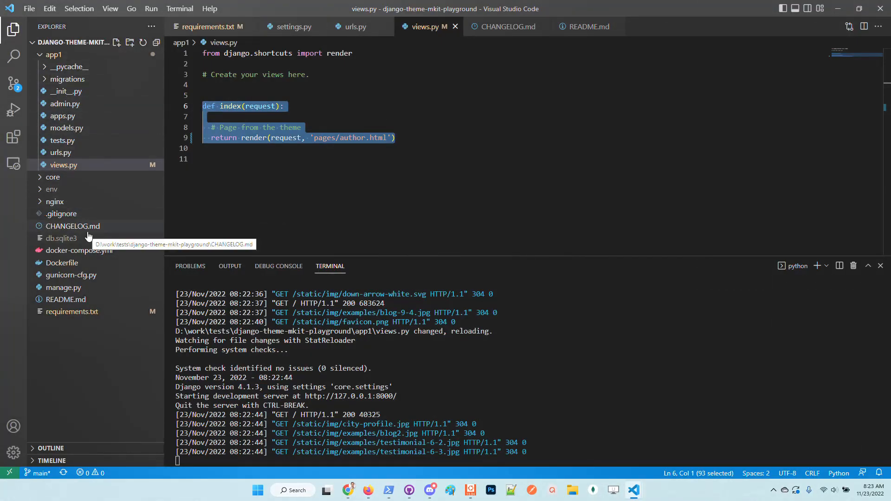
mouse_move(520, 203)
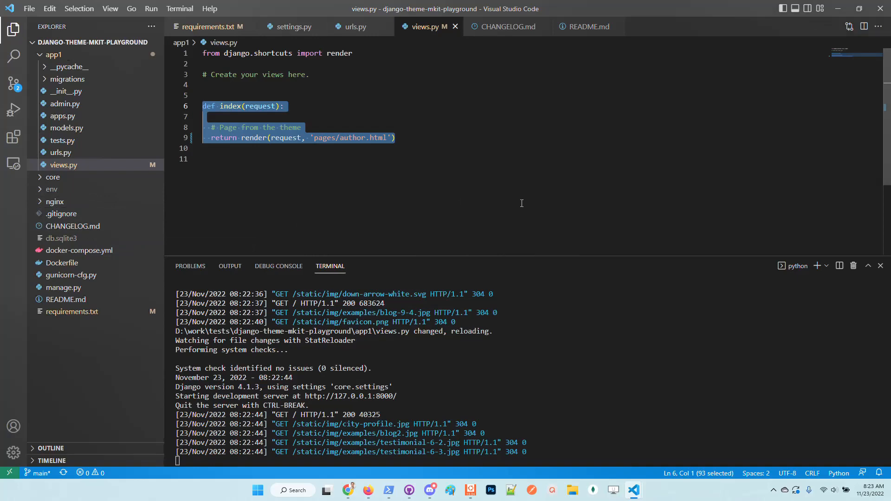
Step: Refresh 127.0.0.1:8000 to see the author profile rendered, switching between editor and browser
click(317, 85)
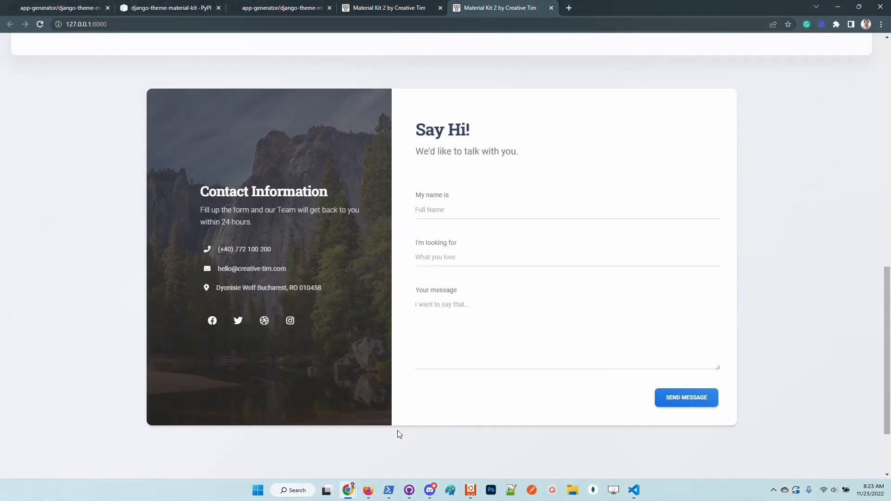
scroll(down, 3)
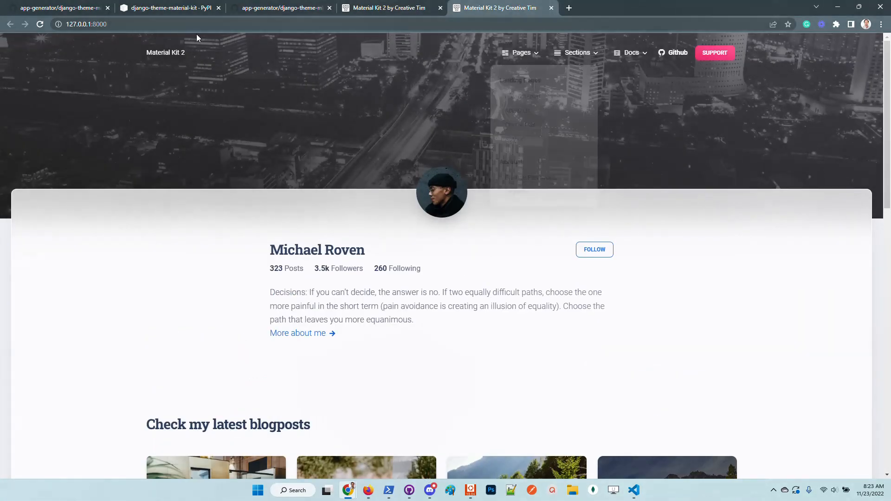
click(632, 490)
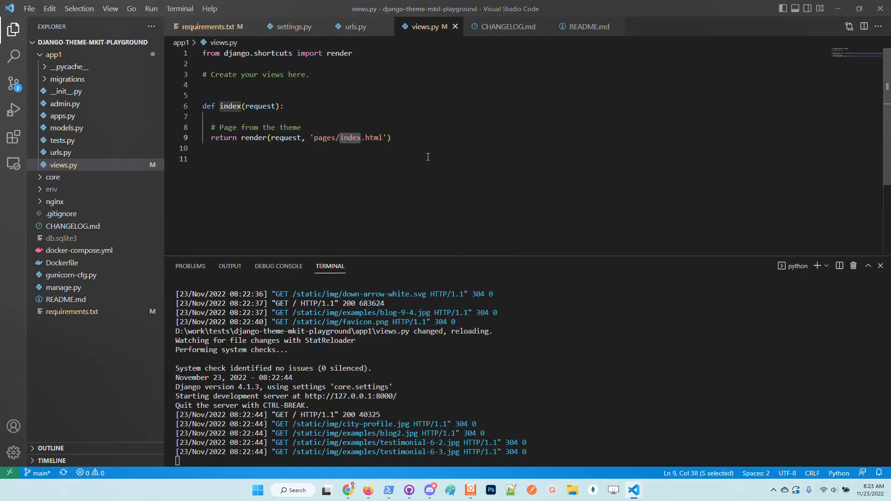
click(348, 490)
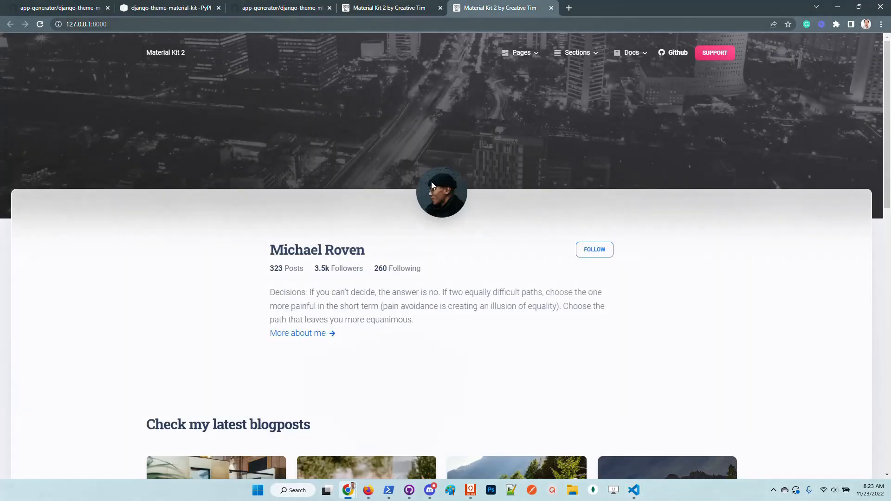
Step: Reload the local Material Kit 2 home page, follow SUPPORT to appseed.us, and browse its Support and starter-projects pages
click(632, 494)
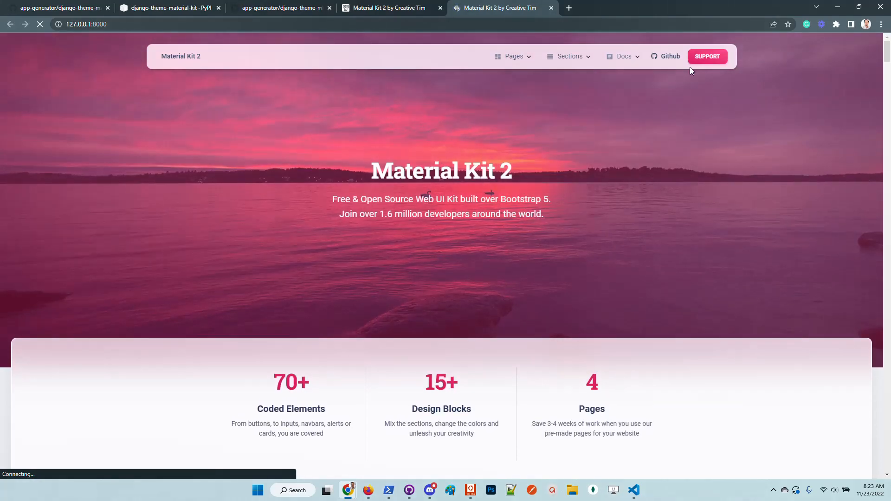
click(706, 57)
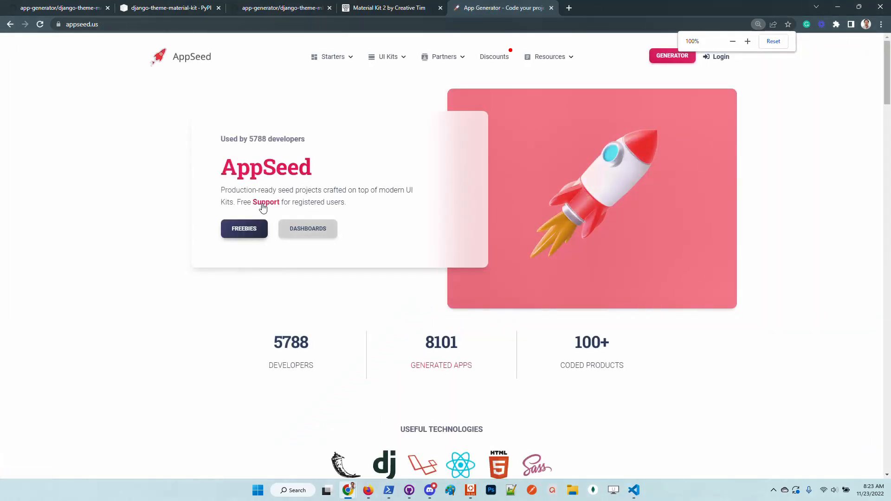
click(265, 202)
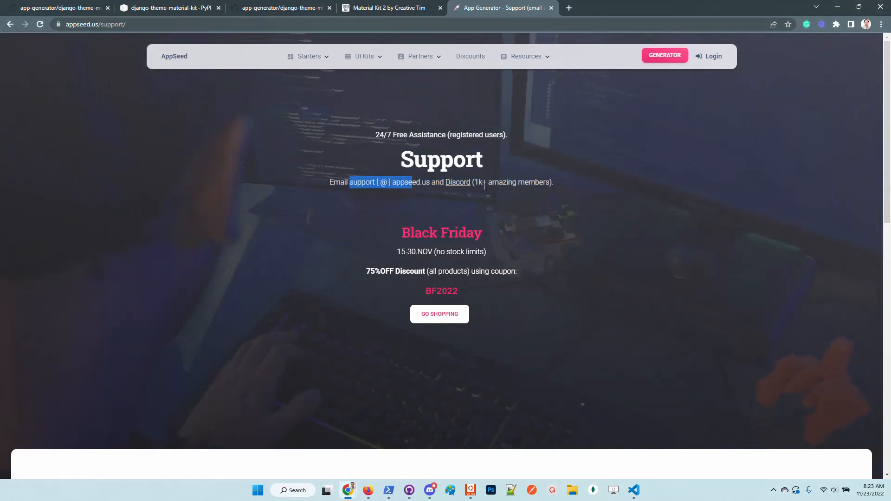
click(308, 55)
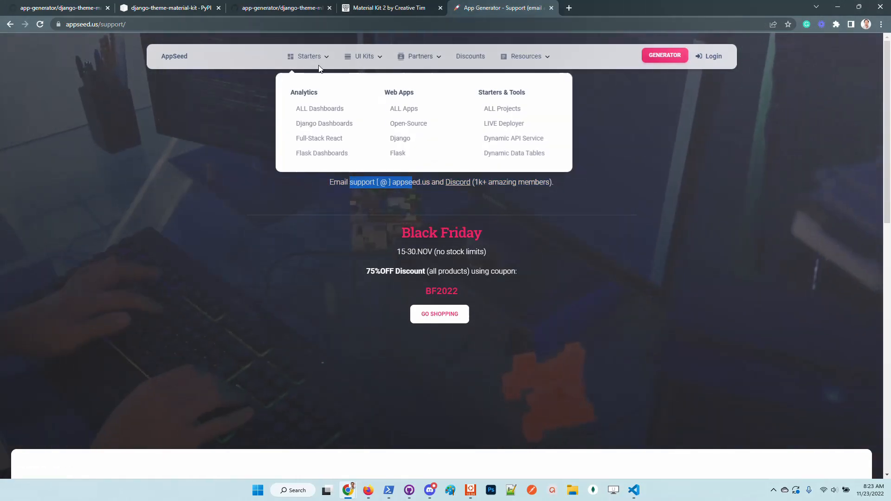
mouse_move(572, 191)
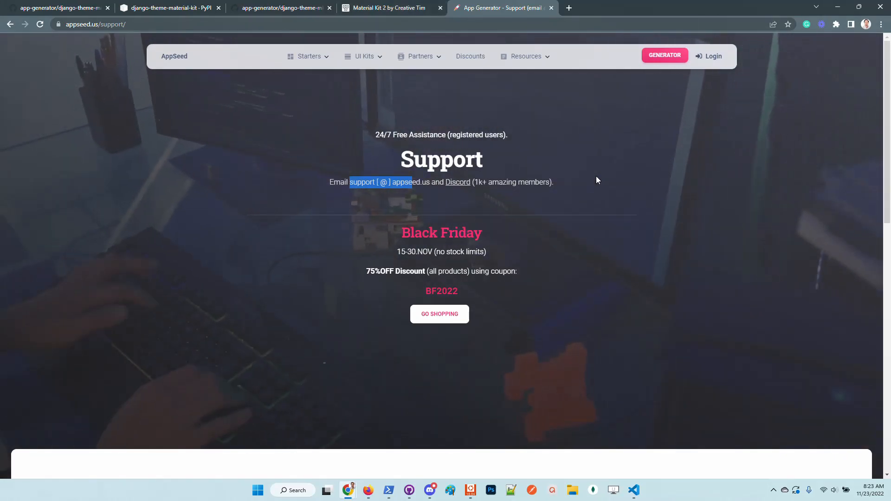
mouse_move(618, 199)
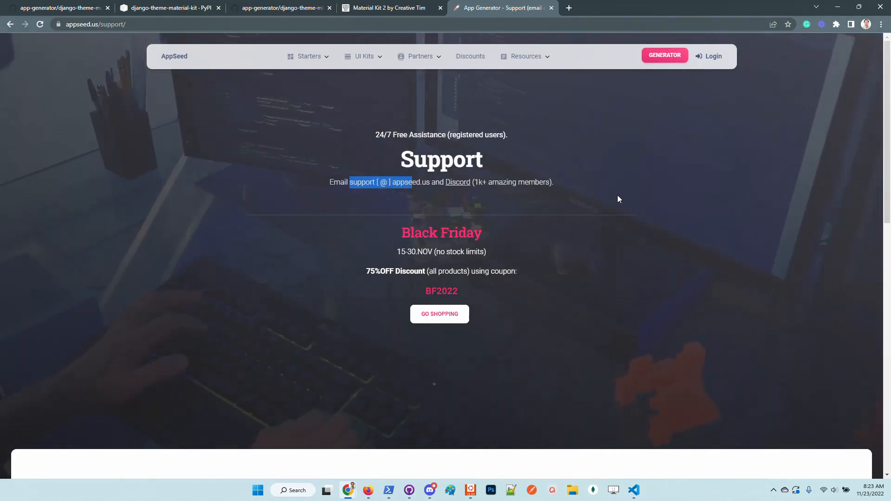
mouse_move(652, 228)
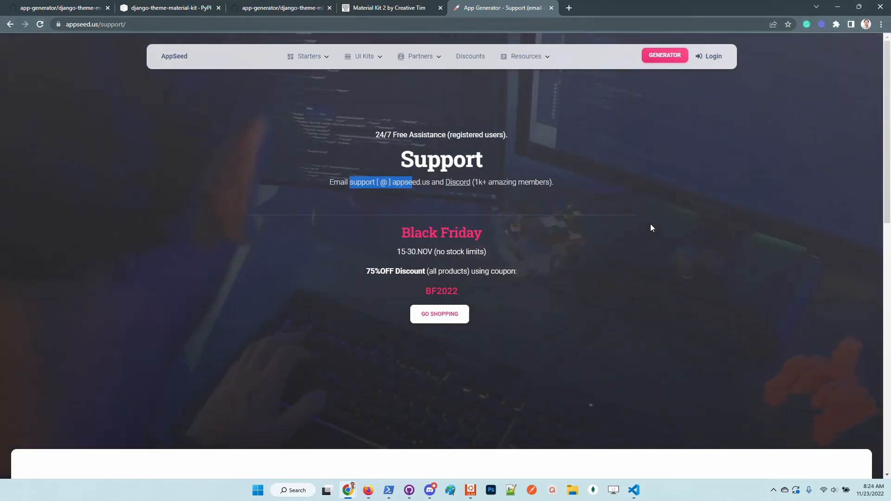